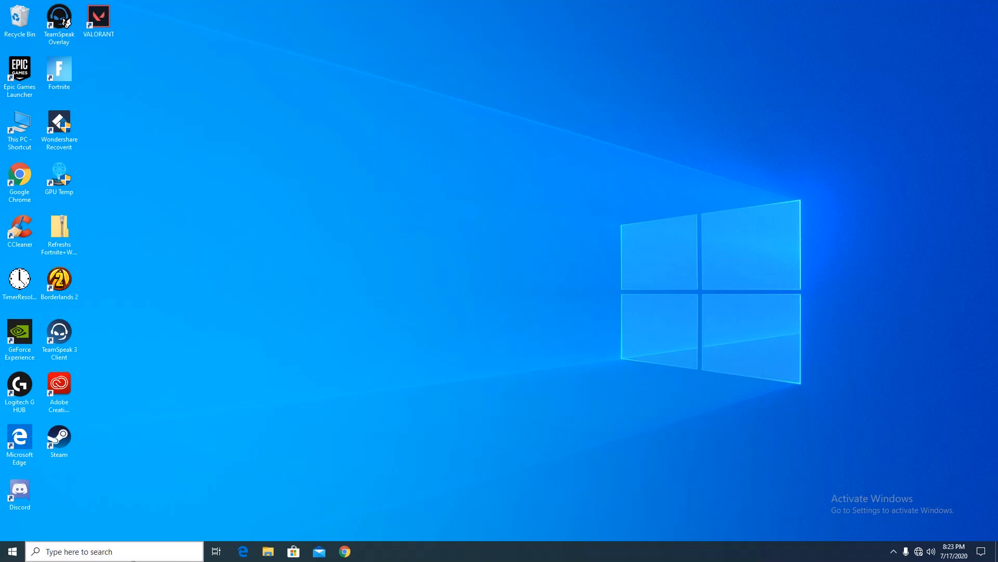
Step: Search Start for cmd and launch Command Prompt as administrator
text(cmd)
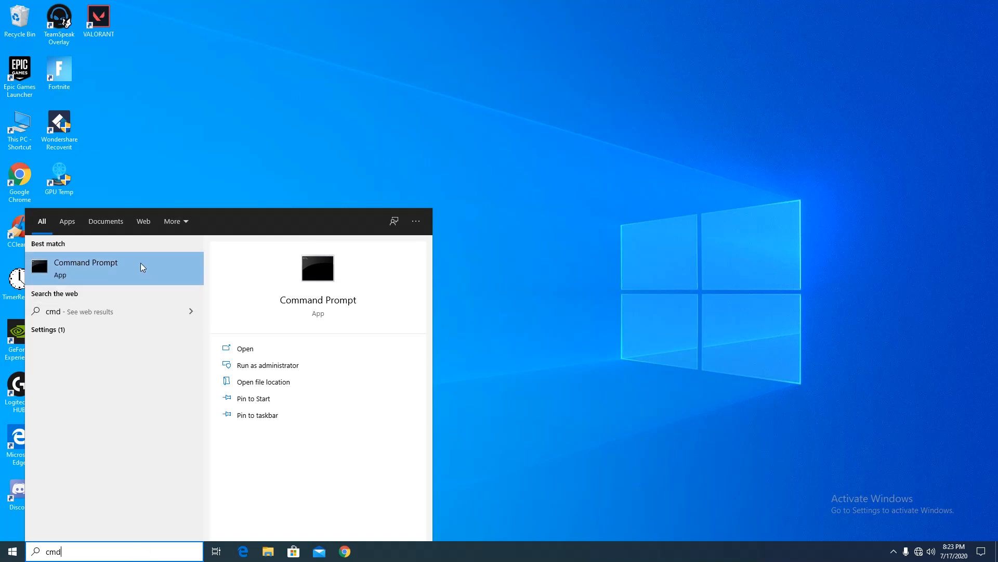
mouse_move(267, 365)
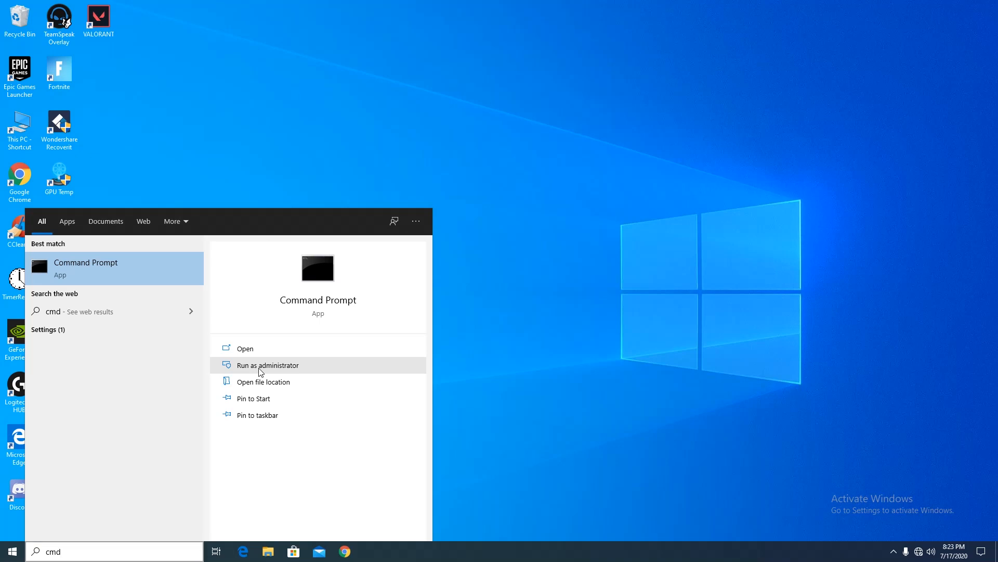
click(267, 365)
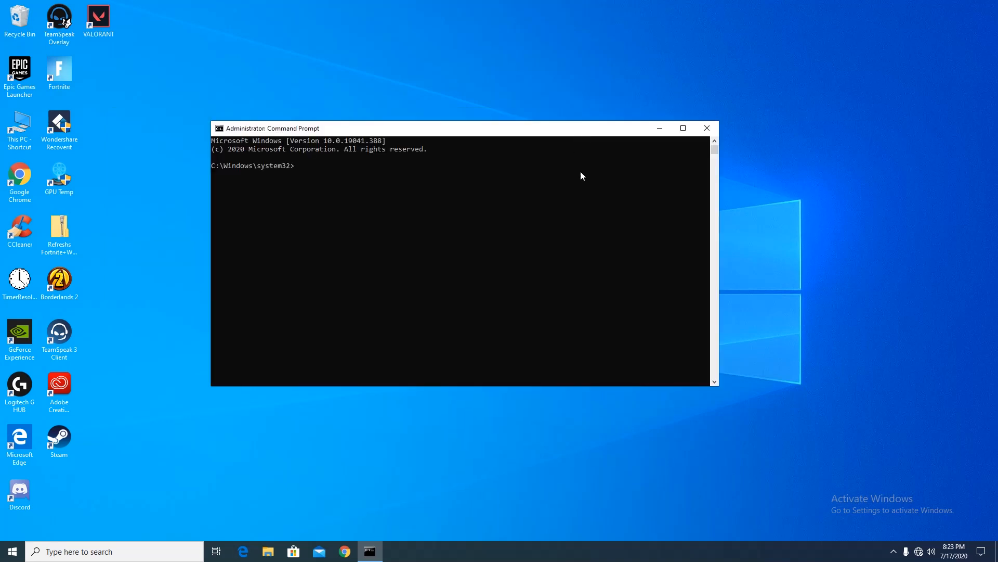
Step: Run ipconfig /flushdns to clear the DNS resolver cache
drag(464, 128, 426, 112)
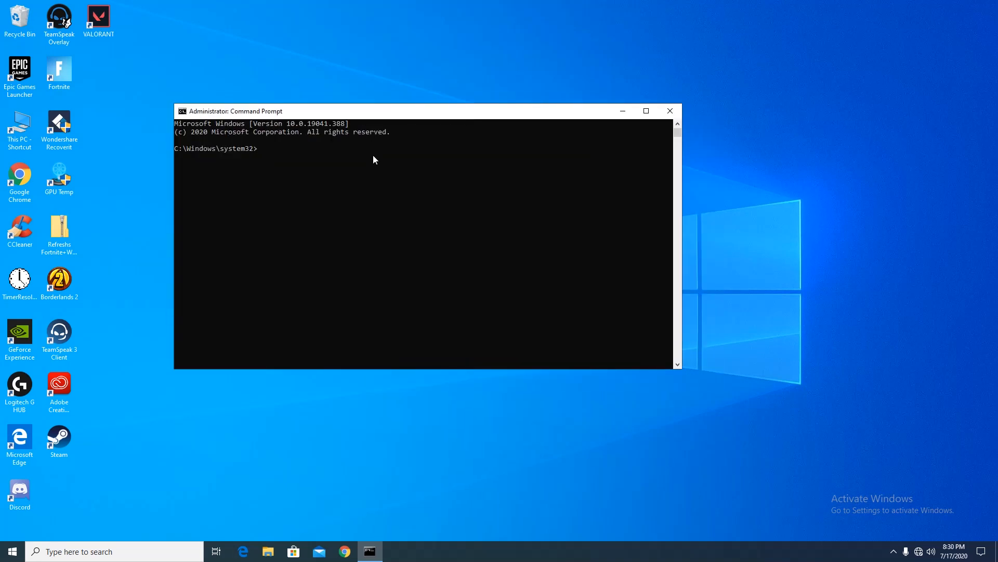
text(ipco)
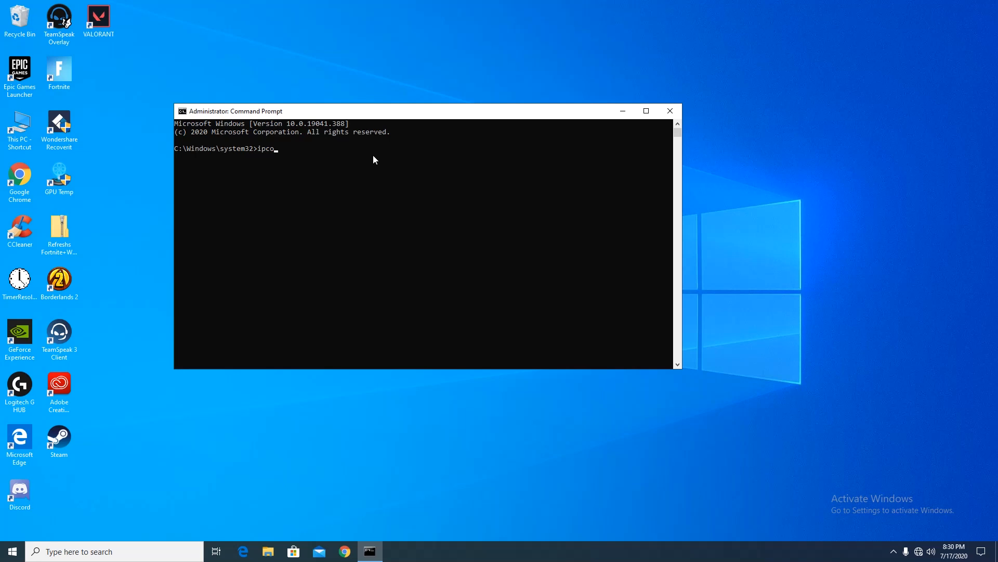
text(nfig)
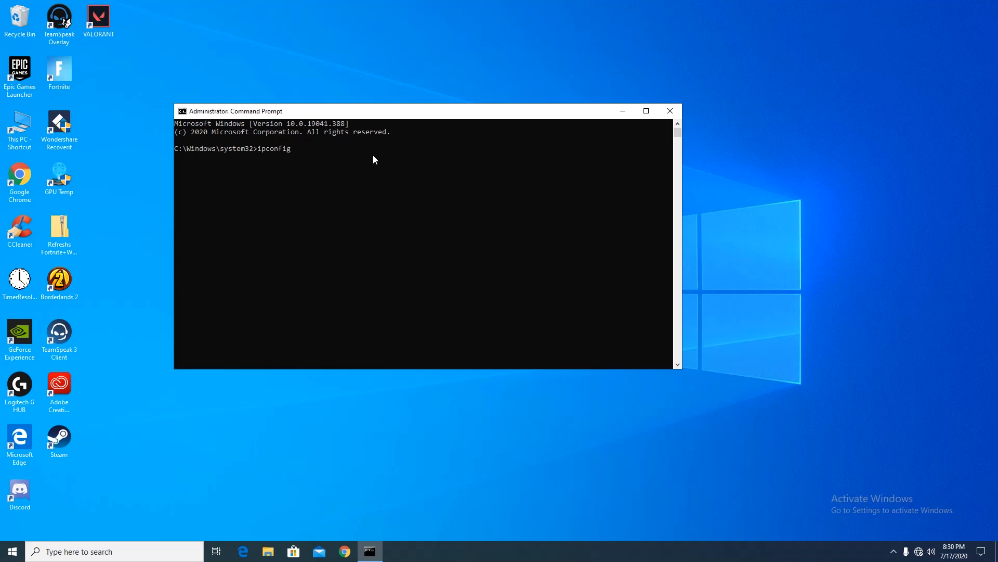
text(/flush)
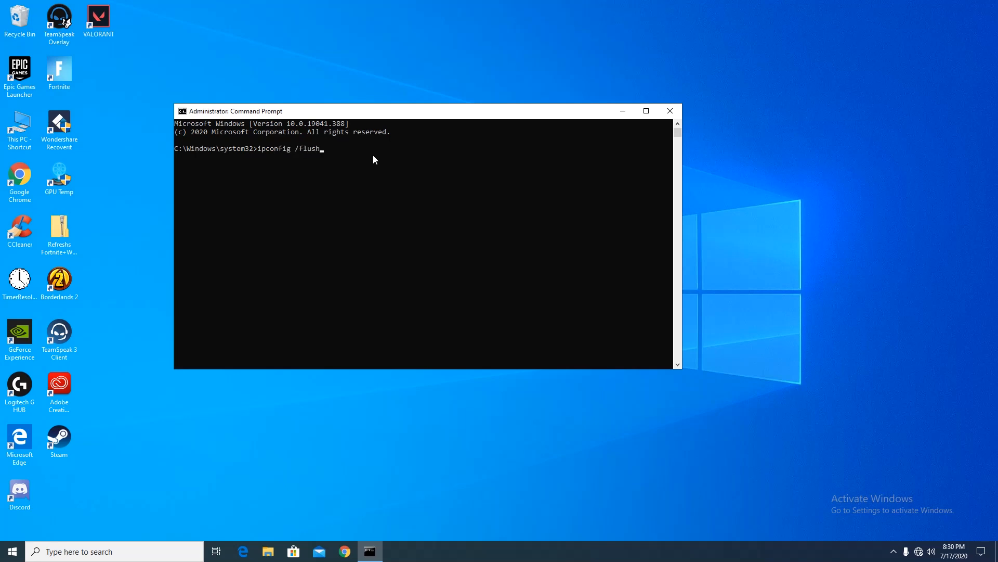
text(dns)
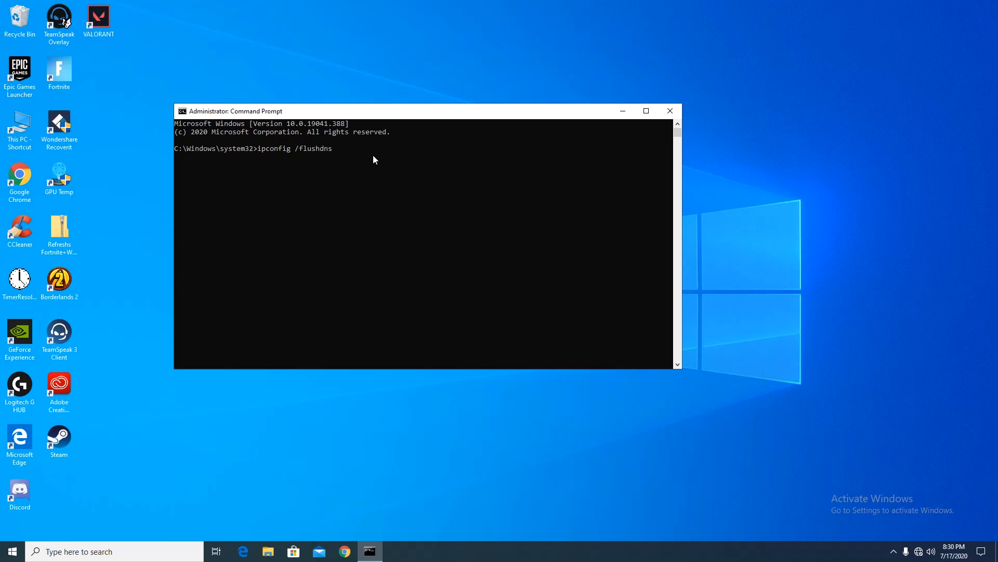
drag(374, 111, 423, 109)
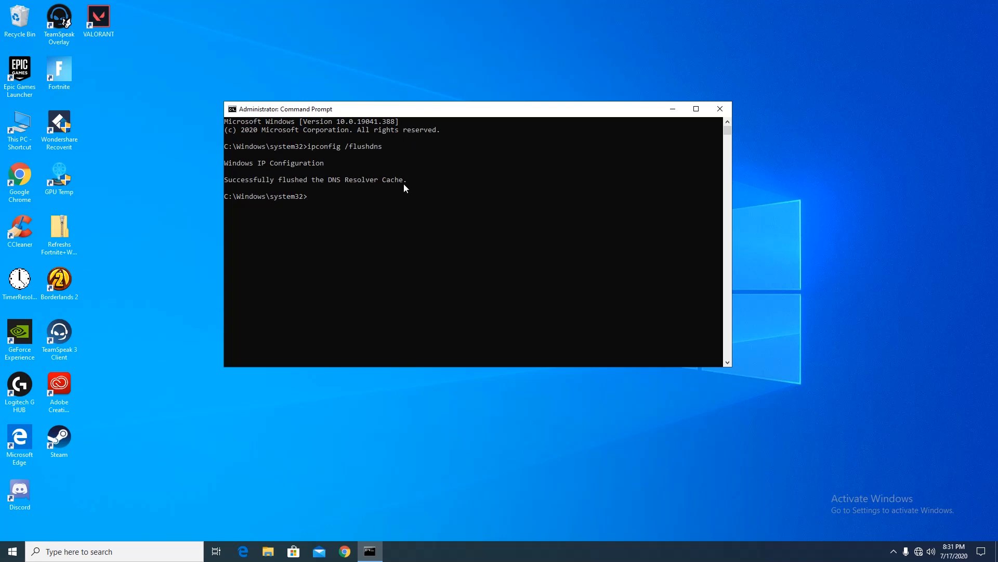
mouse_move(415, 232)
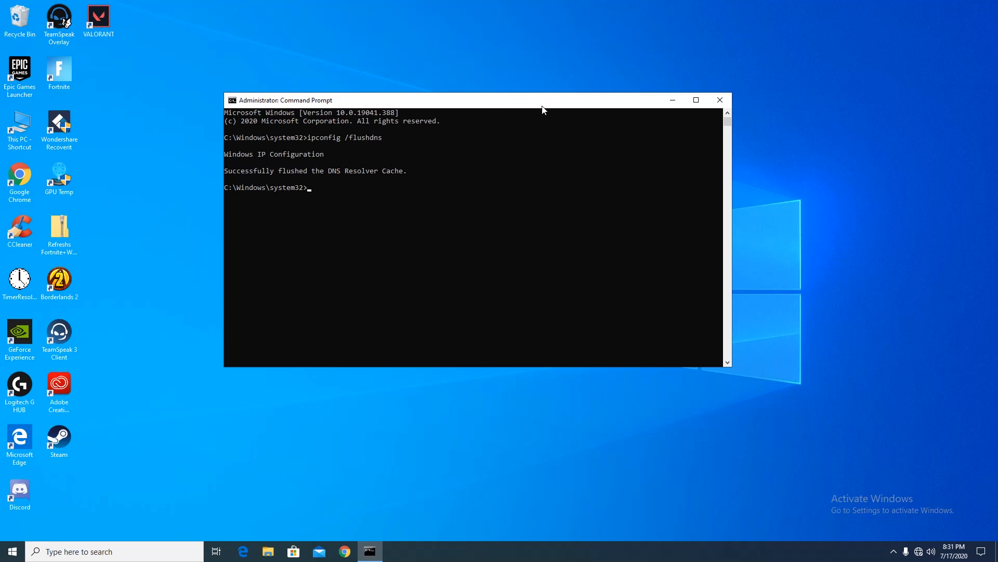
Step: Reach the Ethernet adapter's Advanced properties via Control Panel's Network and Sharing Center
click(719, 99)
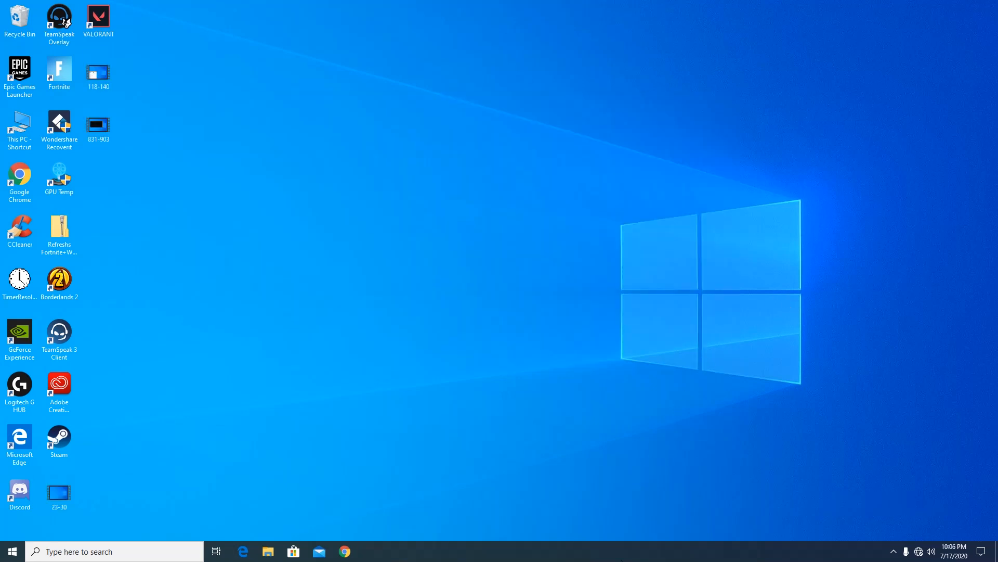
text(c)
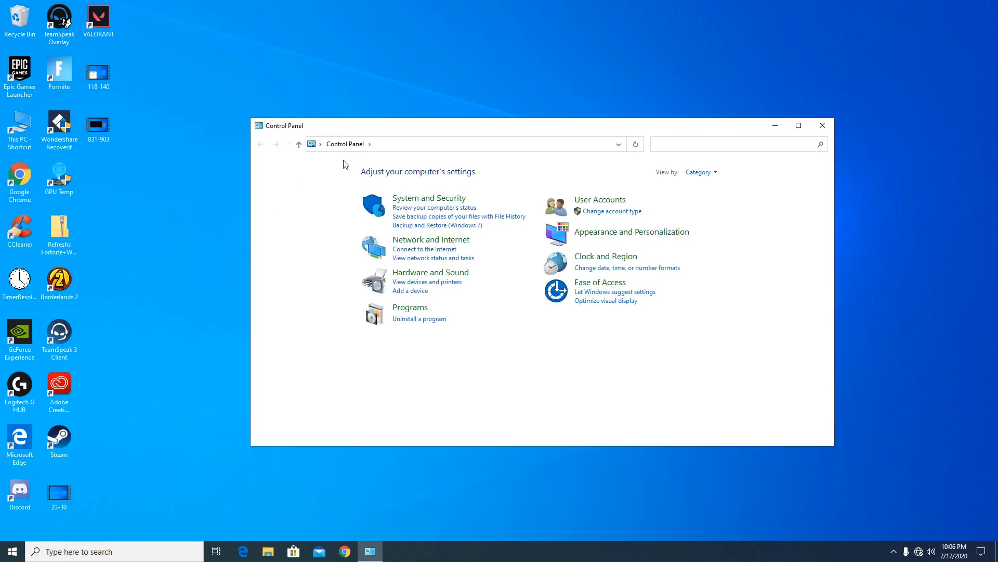
click(430, 239)
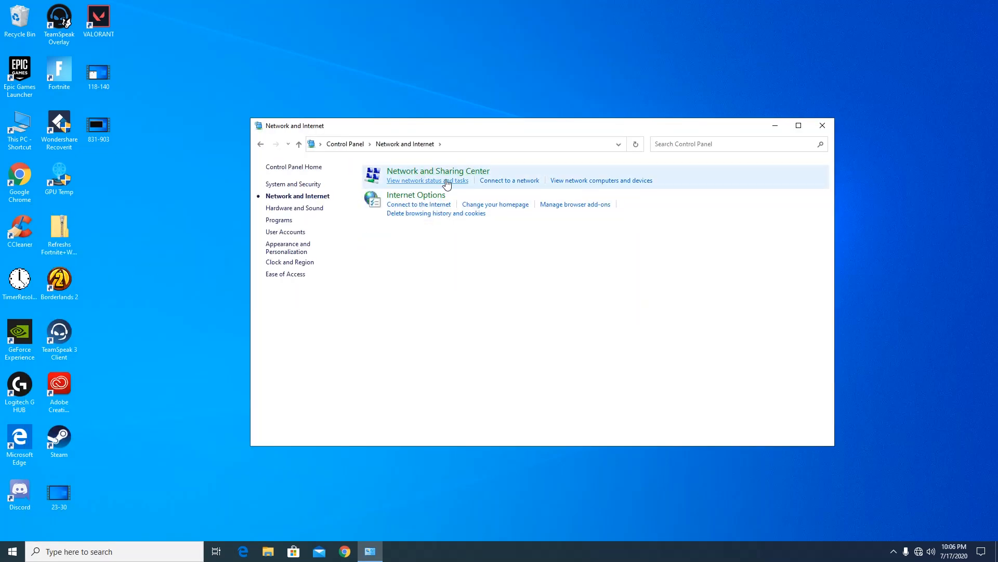
click(427, 180)
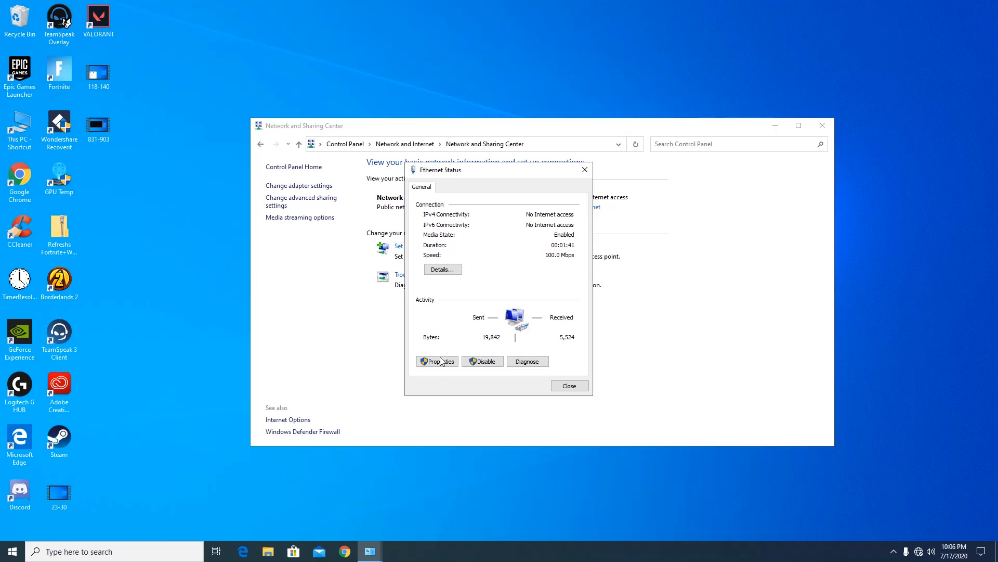
click(437, 361)
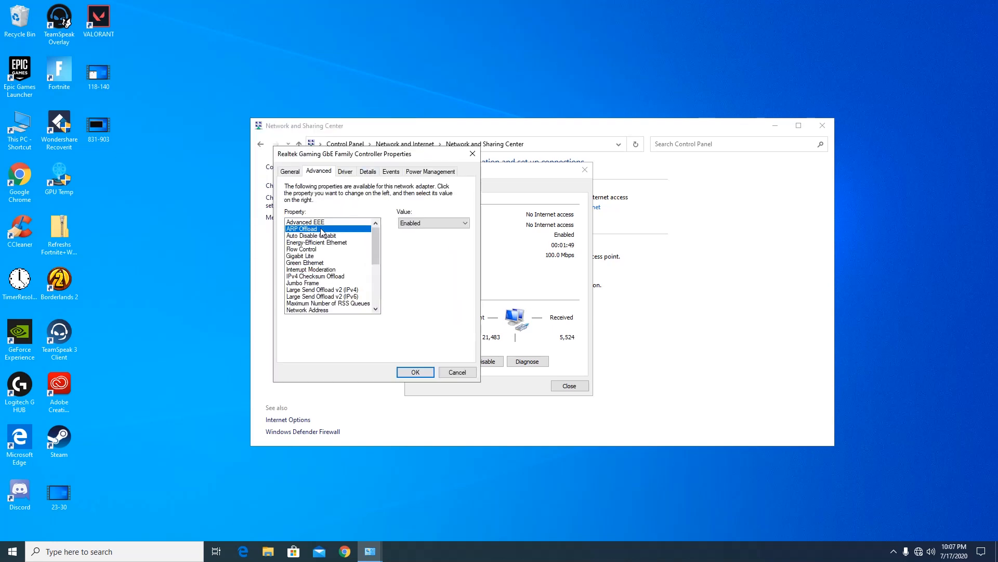
Step: Disable ARP Offload, Energy-Efficient Ethernet and Flow Control on the adapter
click(433, 223)
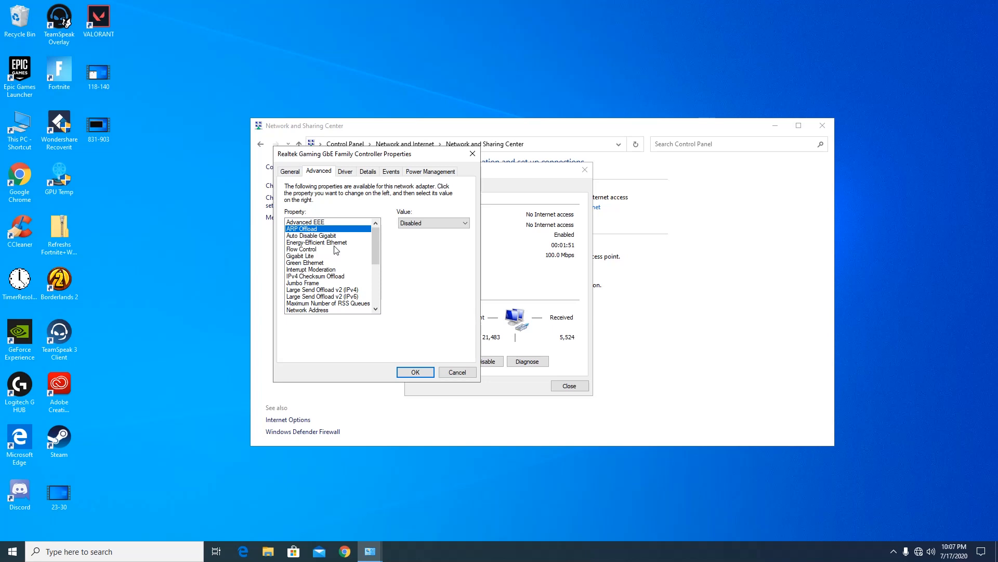
click(317, 242)
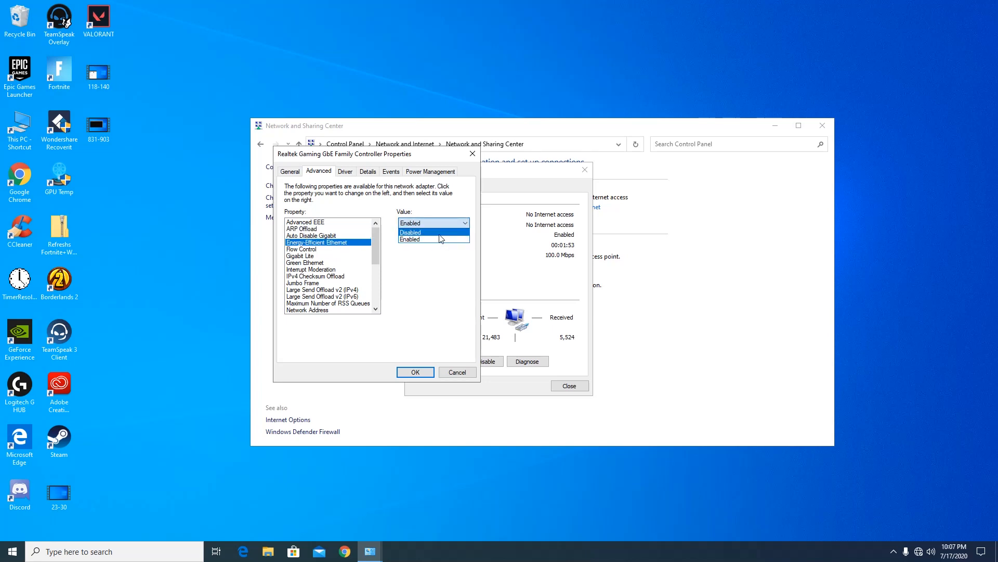
click(301, 249)
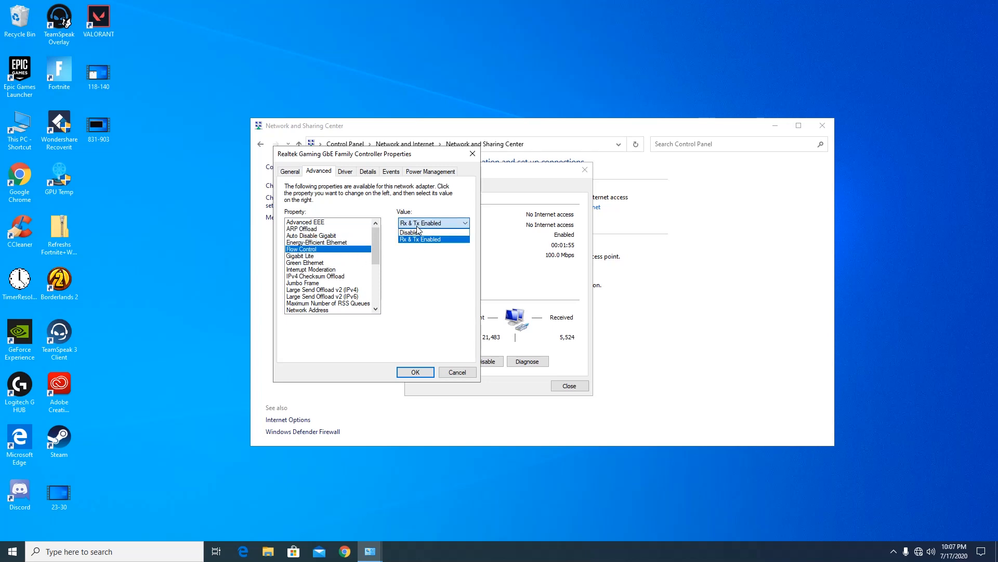
click(411, 231)
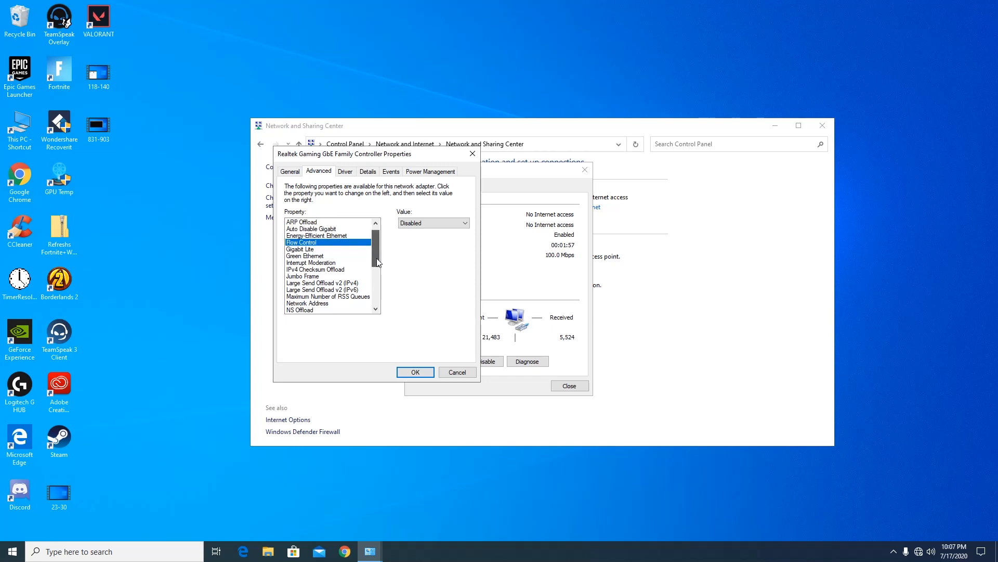
Step: Review Green Ethernet, Interrupt Moderation and Jumbo Frame, disabling IPv4 Checksum Offload
click(306, 256)
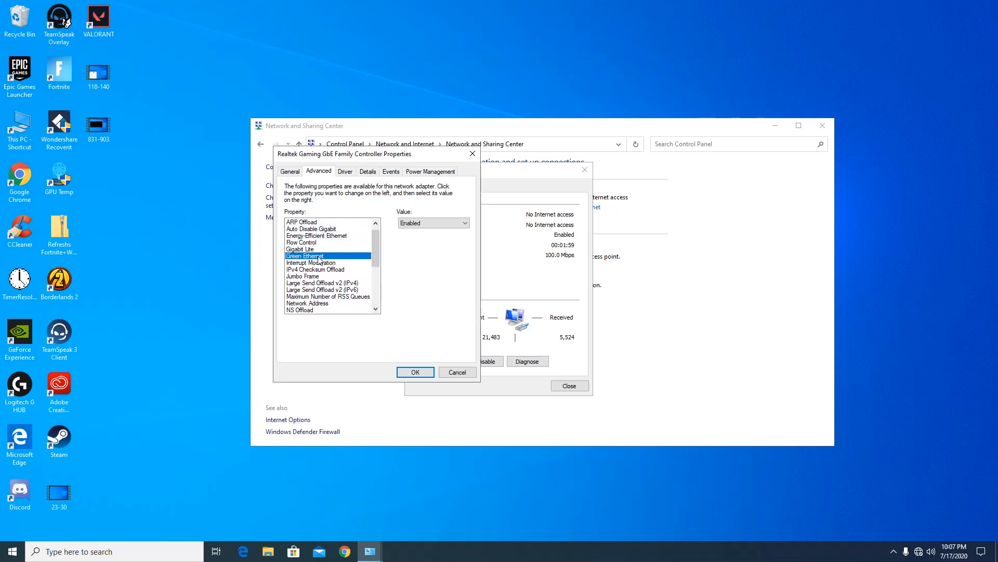
click(311, 262)
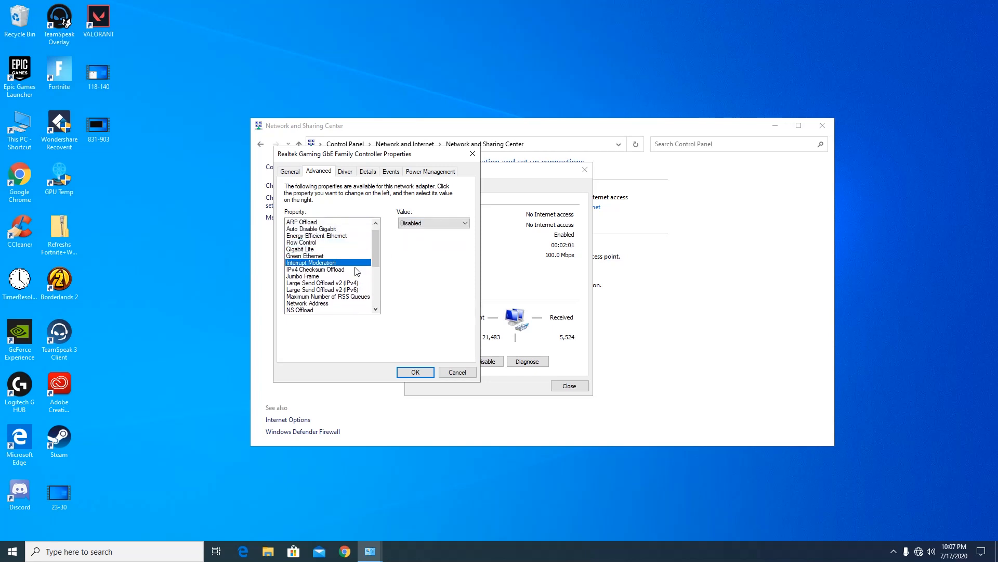
click(314, 268)
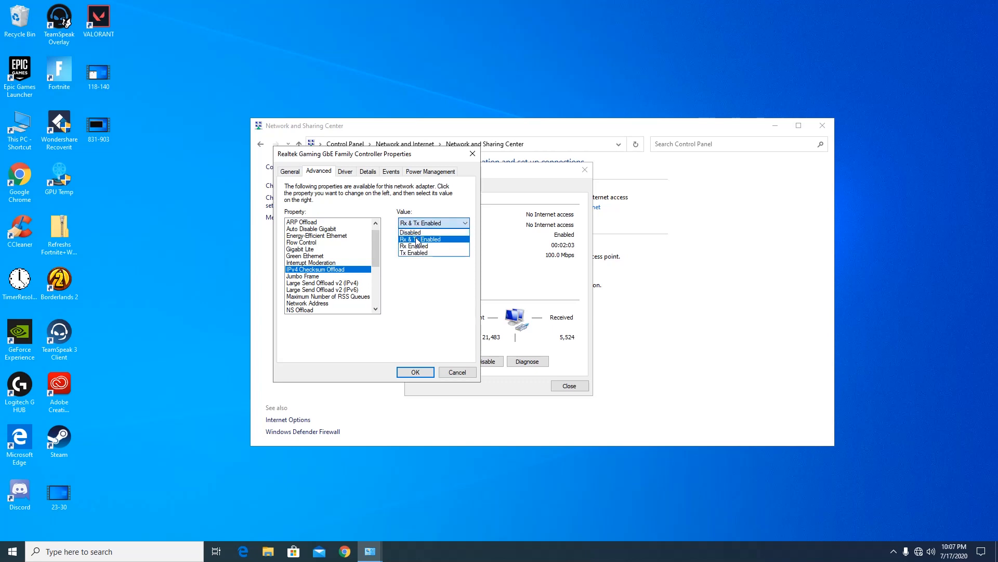
click(410, 230)
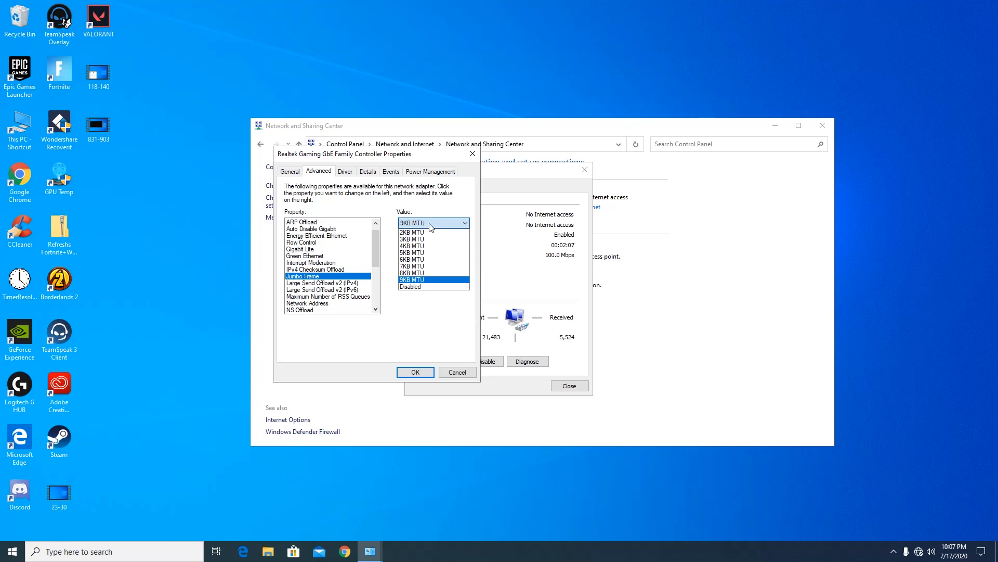
click(325, 282)
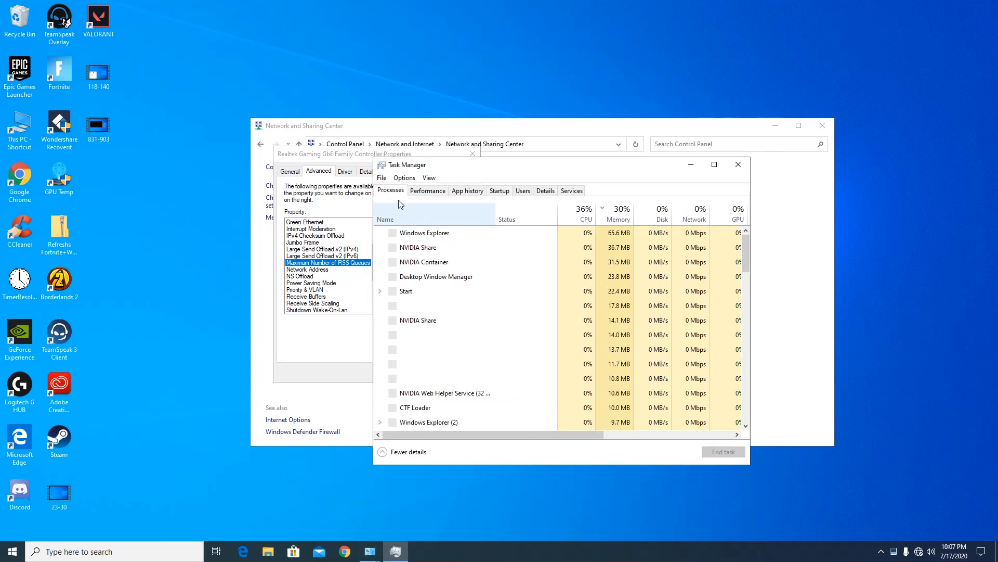
Step: View the CPU core and logical processor counts on Task Manager's Performance tab
click(428, 191)
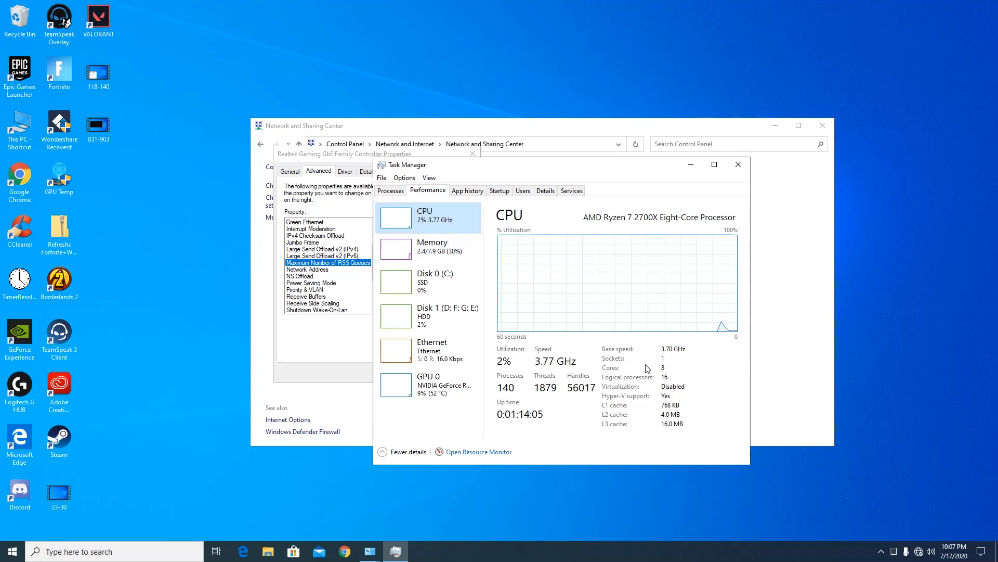
mouse_move(688, 164)
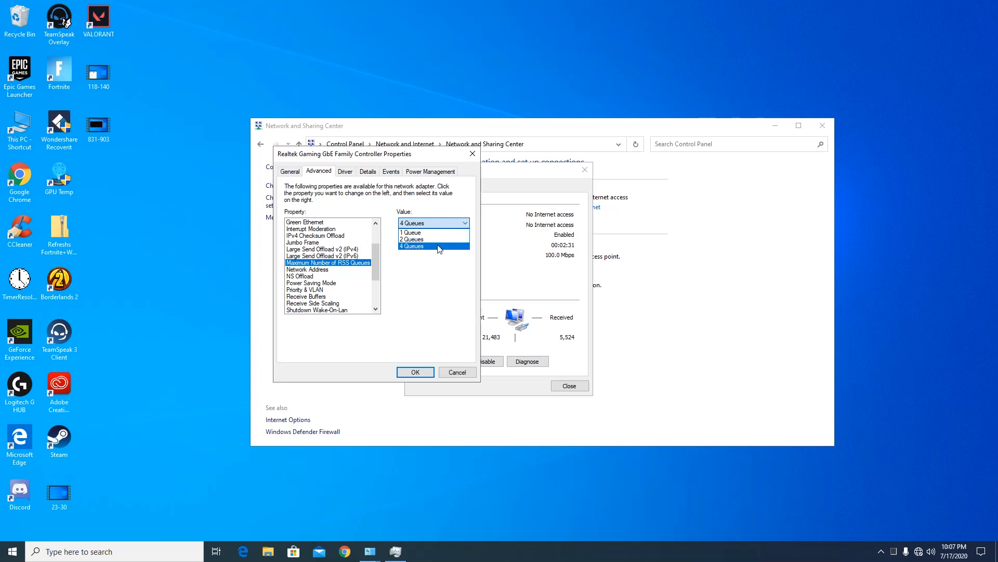
Step: Keep 4 RSS queues, Network Address Not Present, disable NS Offload, check Receive Buffers at 512
click(308, 269)
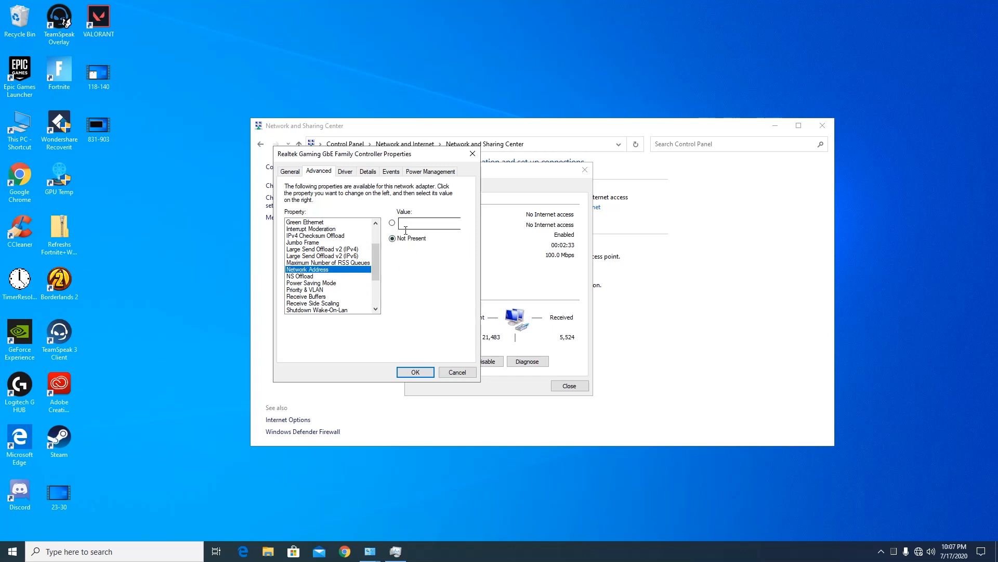
click(392, 238)
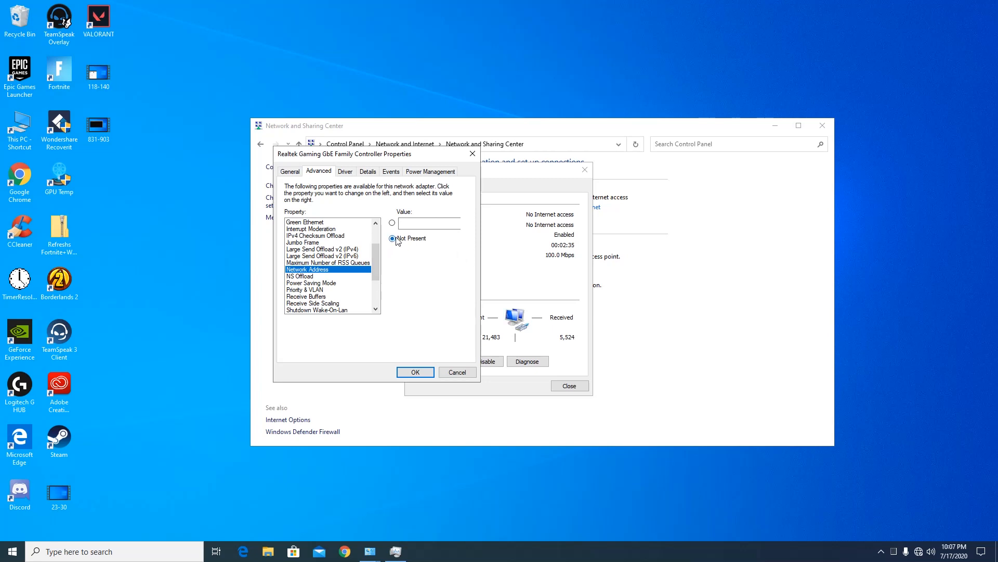
click(300, 276)
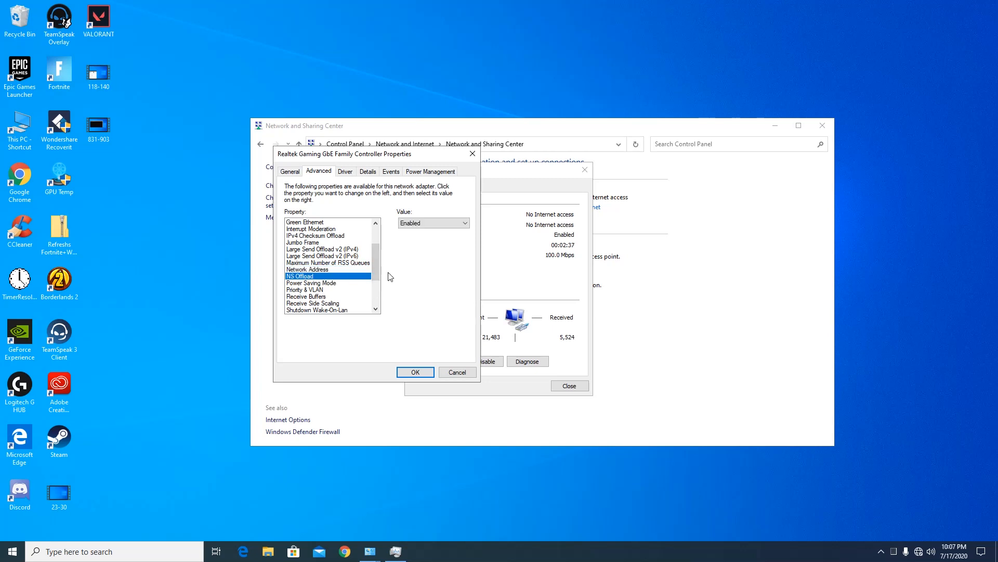
click(433, 223)
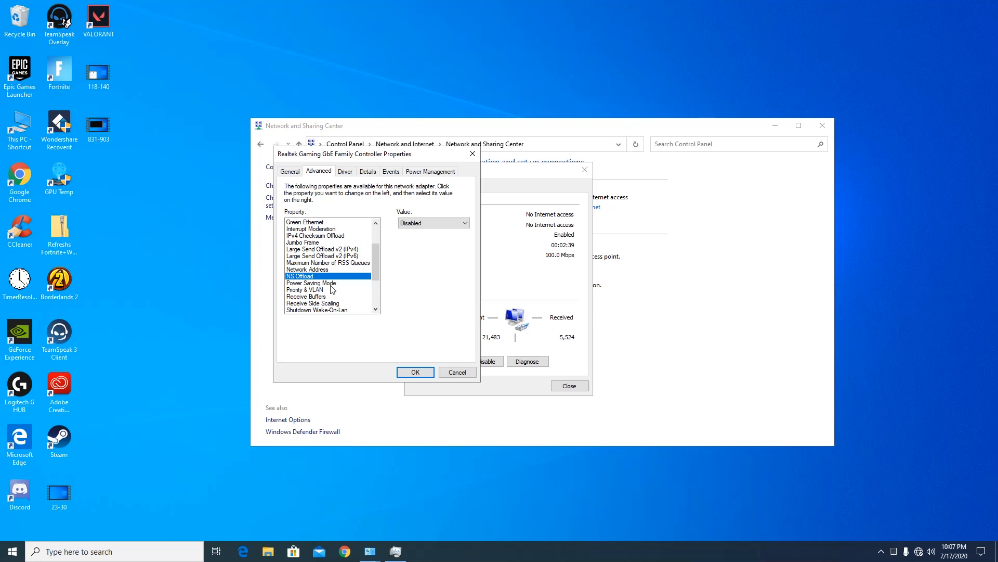
click(305, 297)
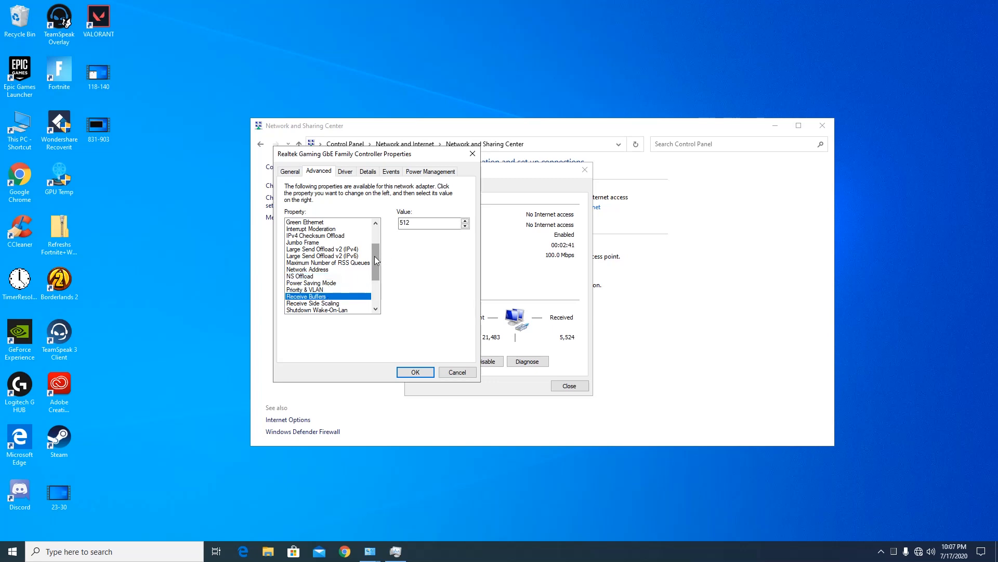
Step: Scroll through the online adapter-tweaking guide for the recommended settings
scroll(down, 3)
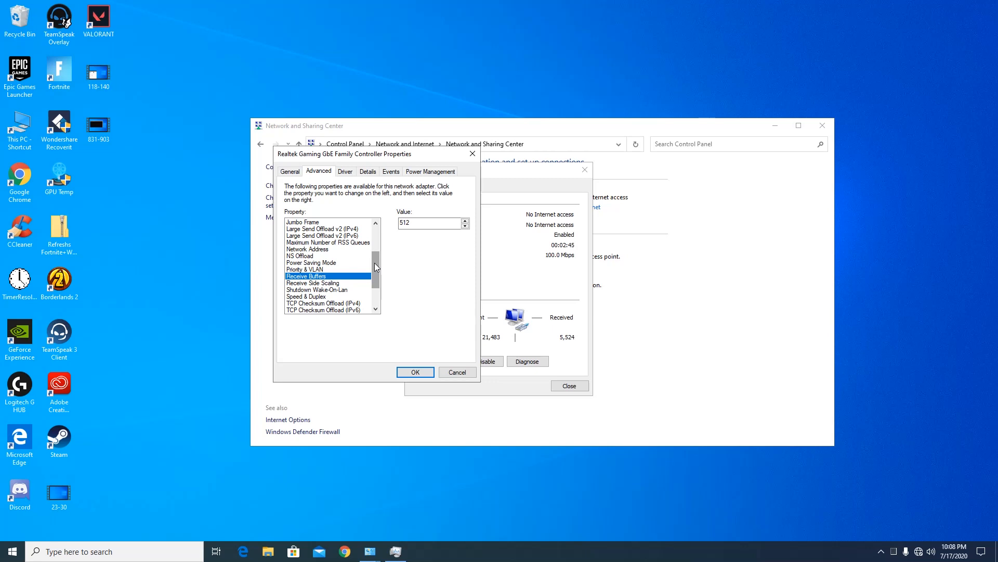
scroll(down, 3)
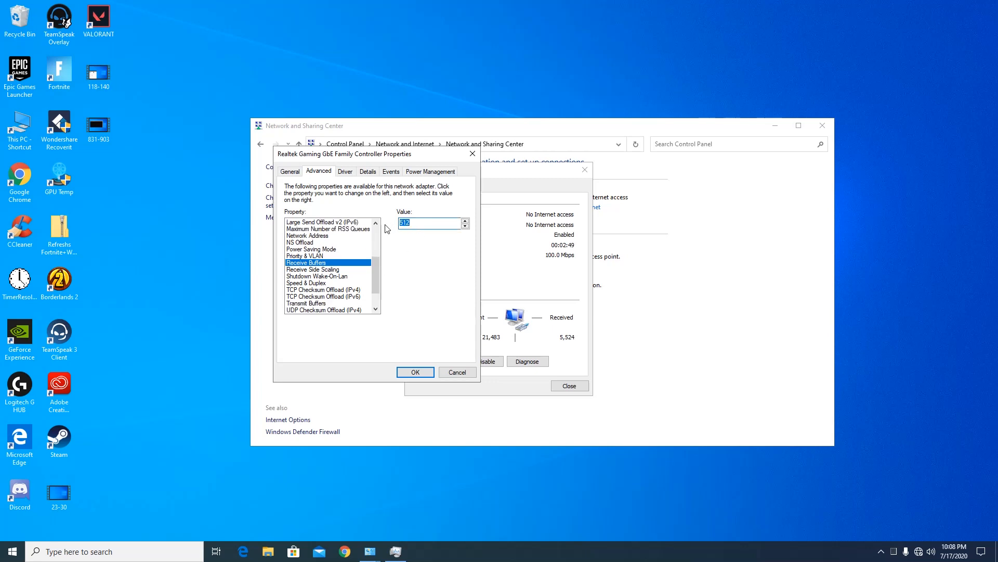
click(465, 219)
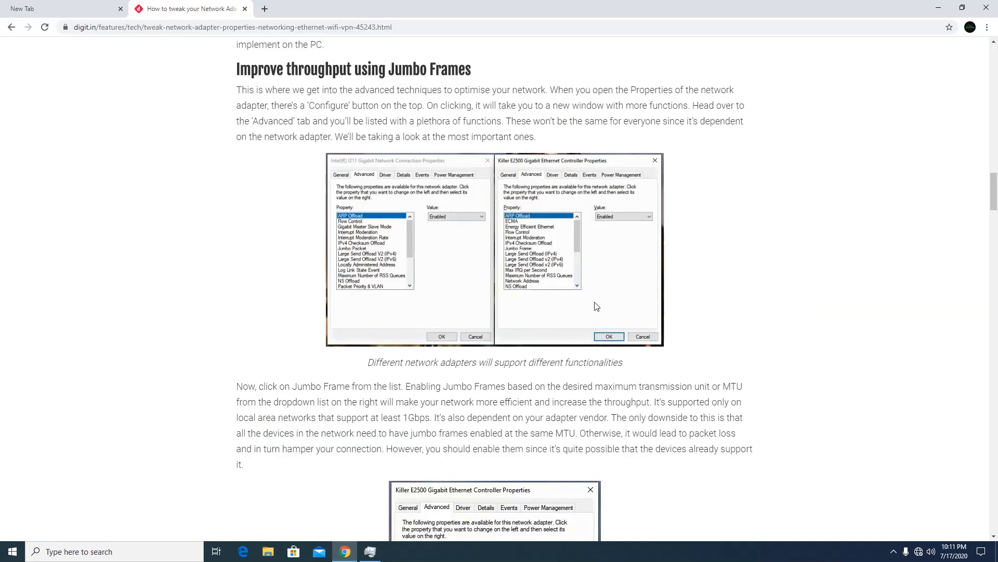
scroll(down, 3)
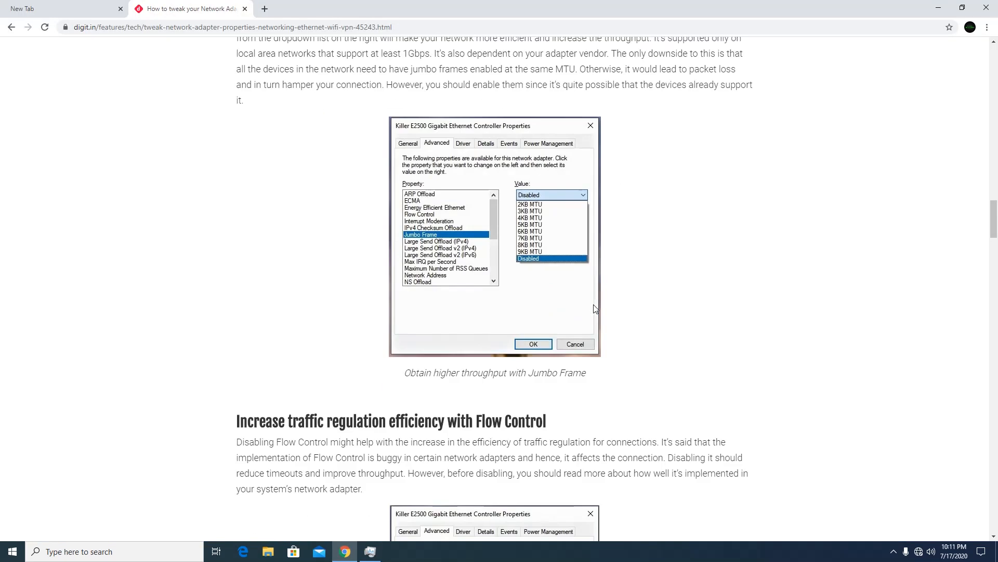
scroll(down, 3)
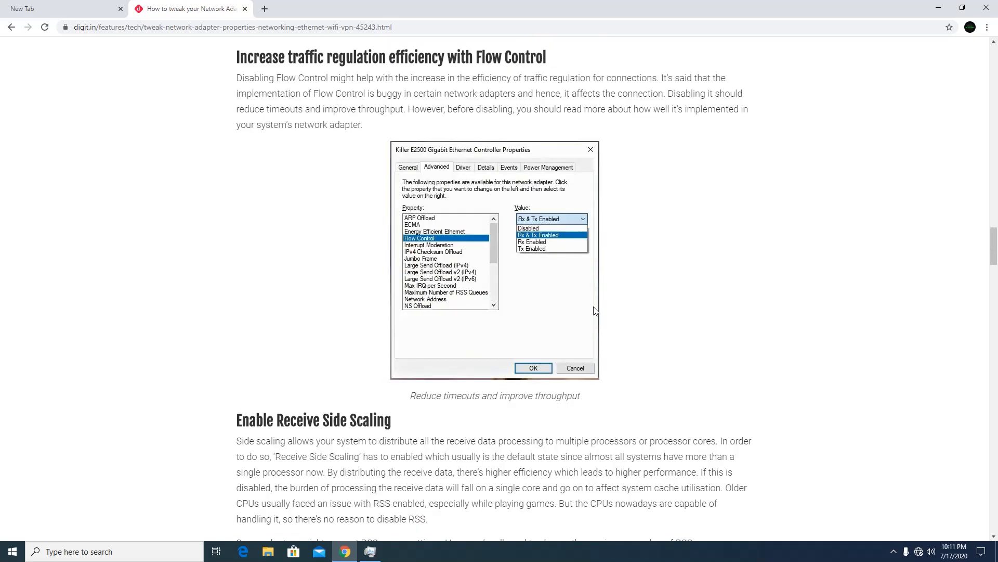
scroll(down, 3)
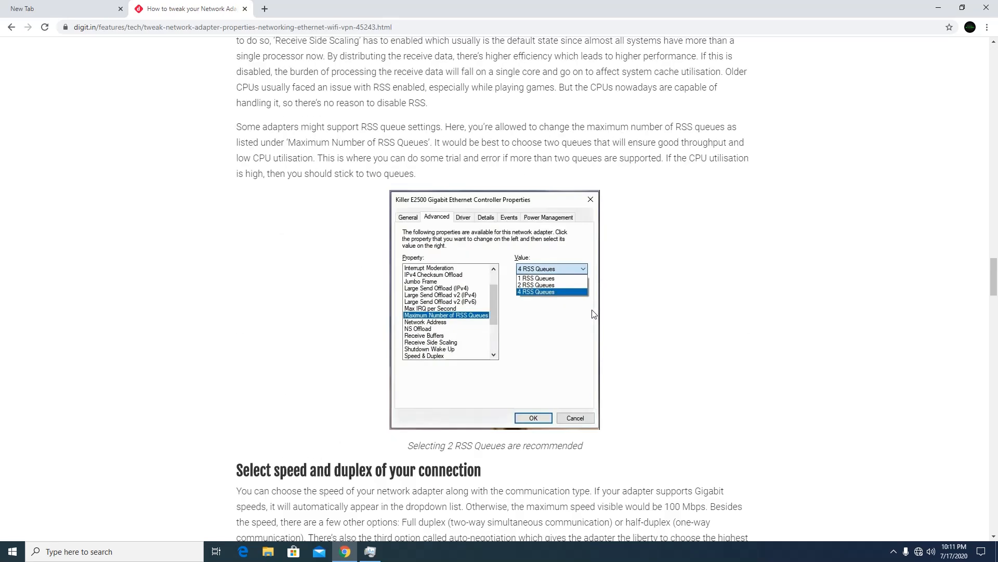
scroll(down, 3)
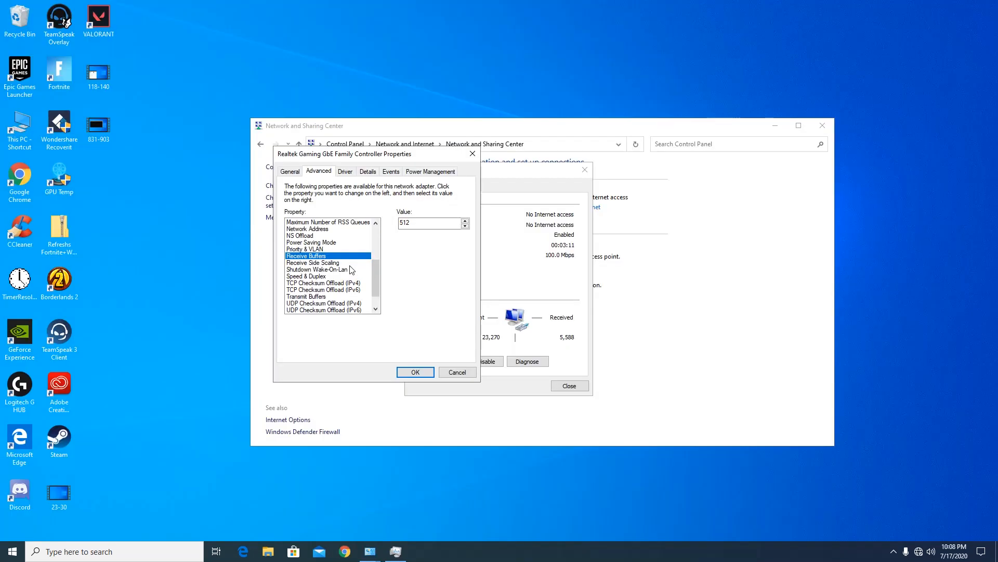
Step: Confirm Receive Side Scaling is Enabled and disable Shutdown Wake-On-Lan
click(312, 268)
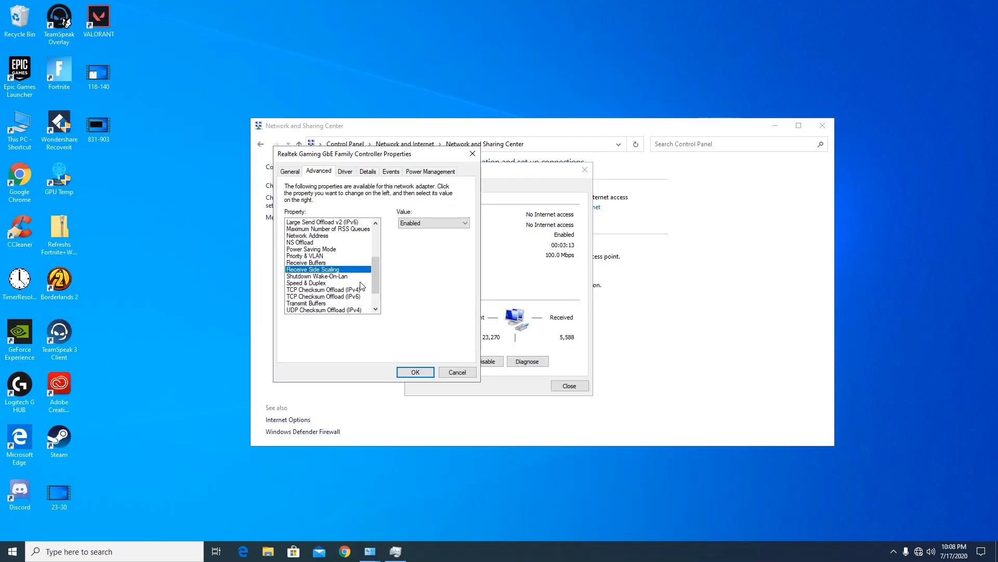
click(317, 276)
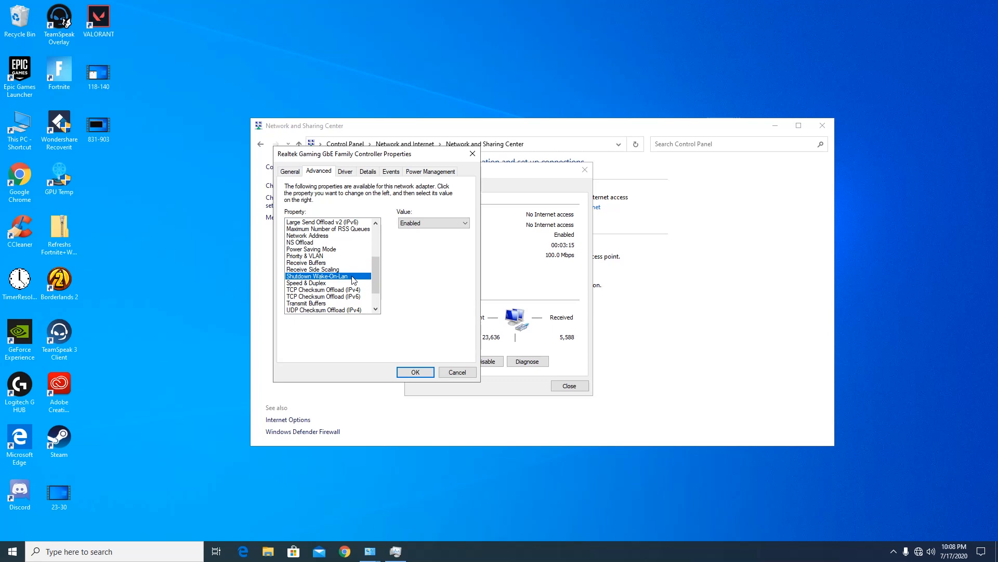
click(433, 223)
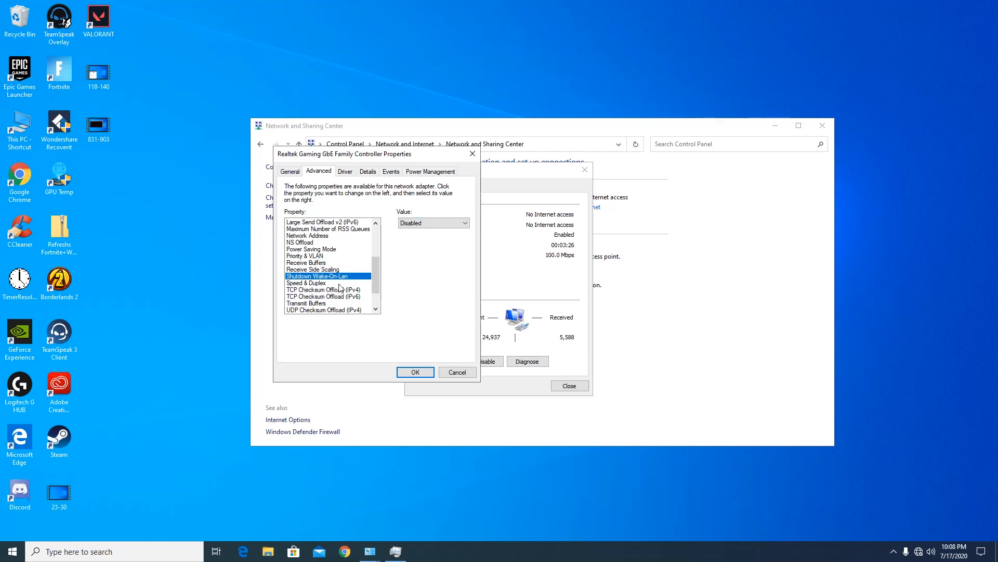
Step: Review Speed & Duplex choices and keep the link at 1.0 Gbps Full Duplex
click(305, 283)
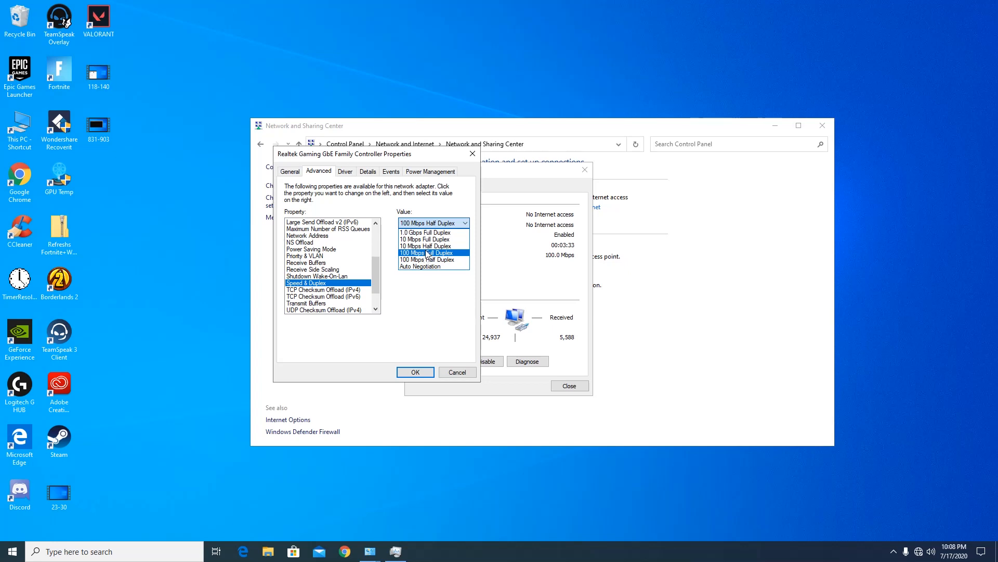
click(425, 231)
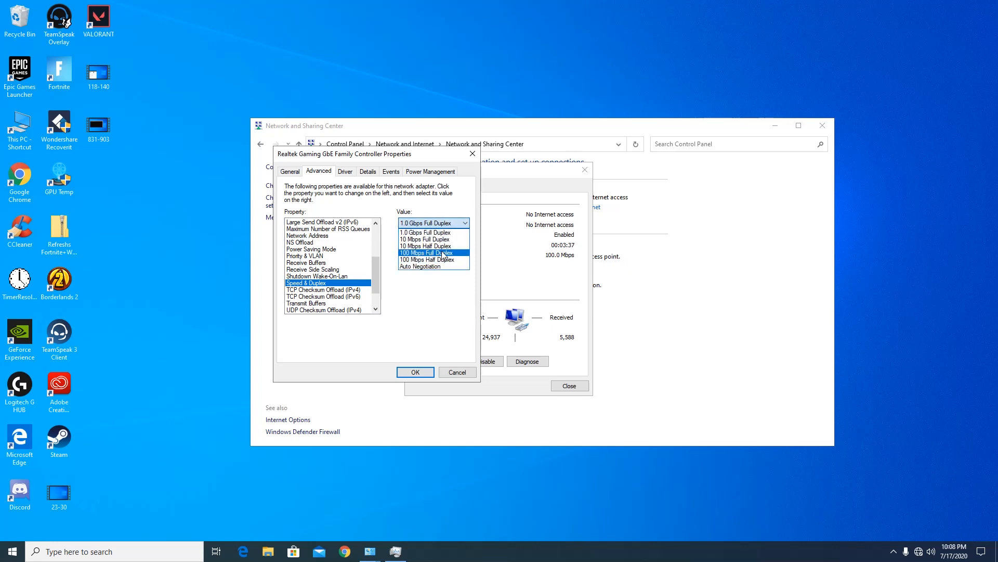
click(427, 259)
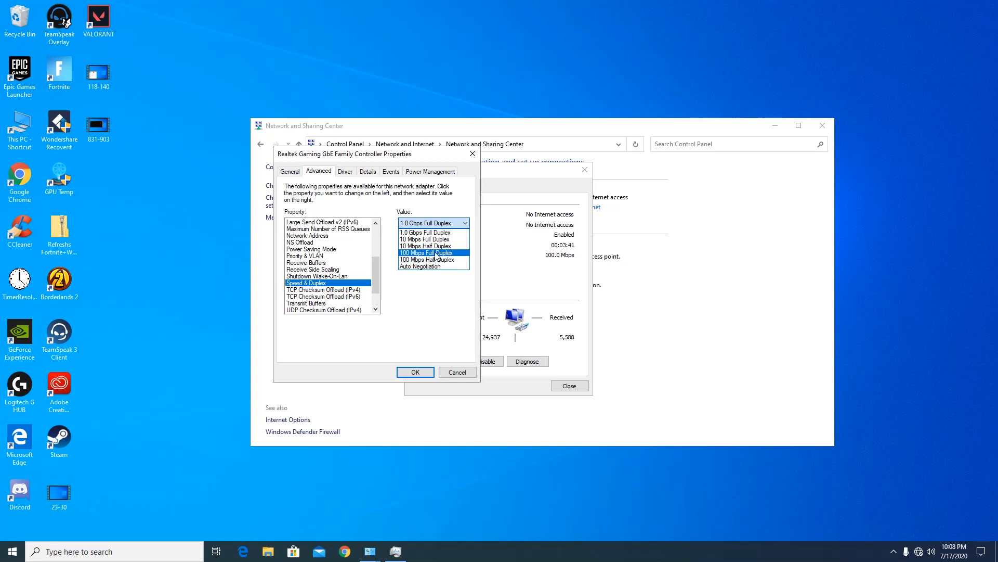
click(424, 222)
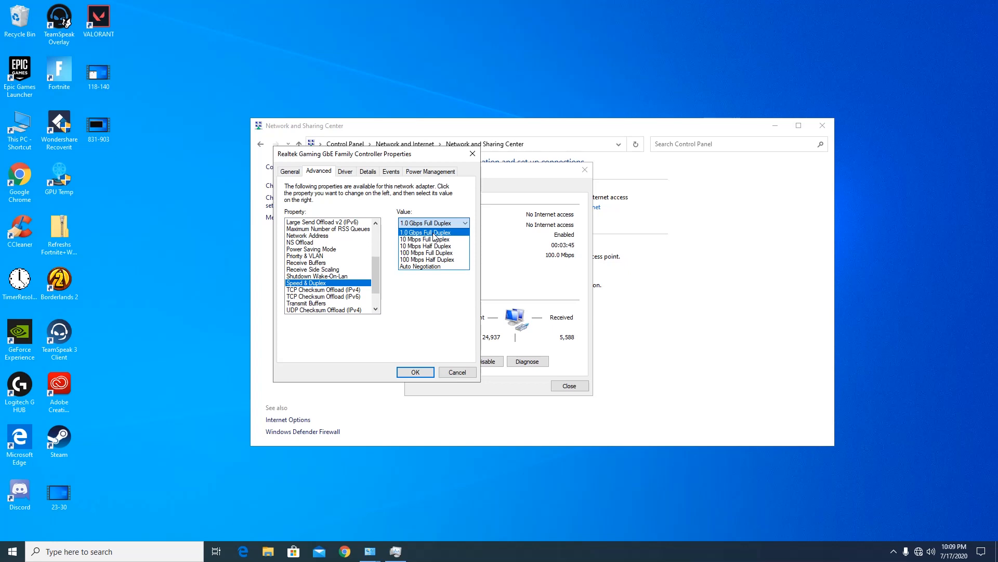
click(430, 231)
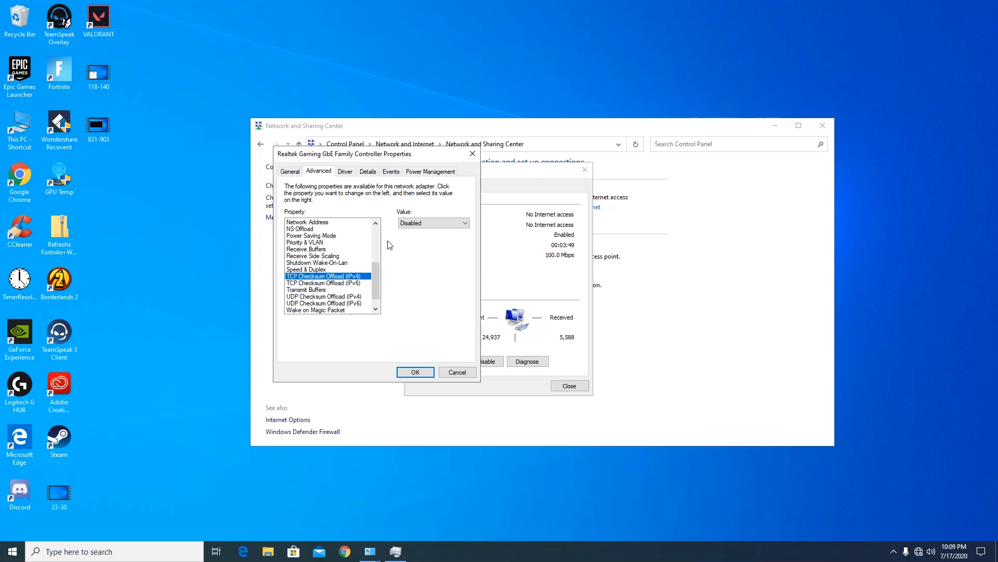
Step: Check TCP Checksum Offload (IPv6), Wake on Magic Packet and Wake on pattern match settings
click(325, 282)
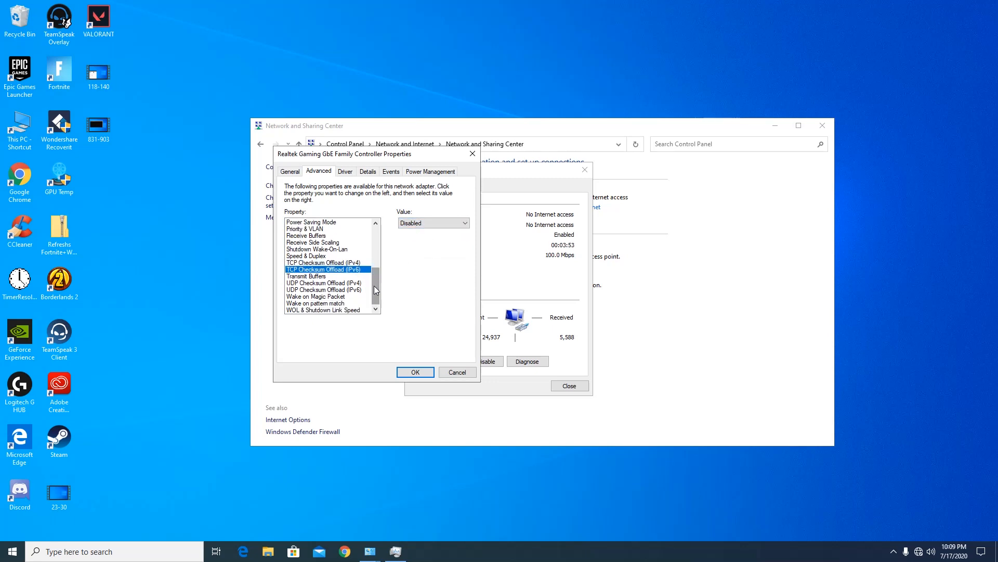
click(315, 296)
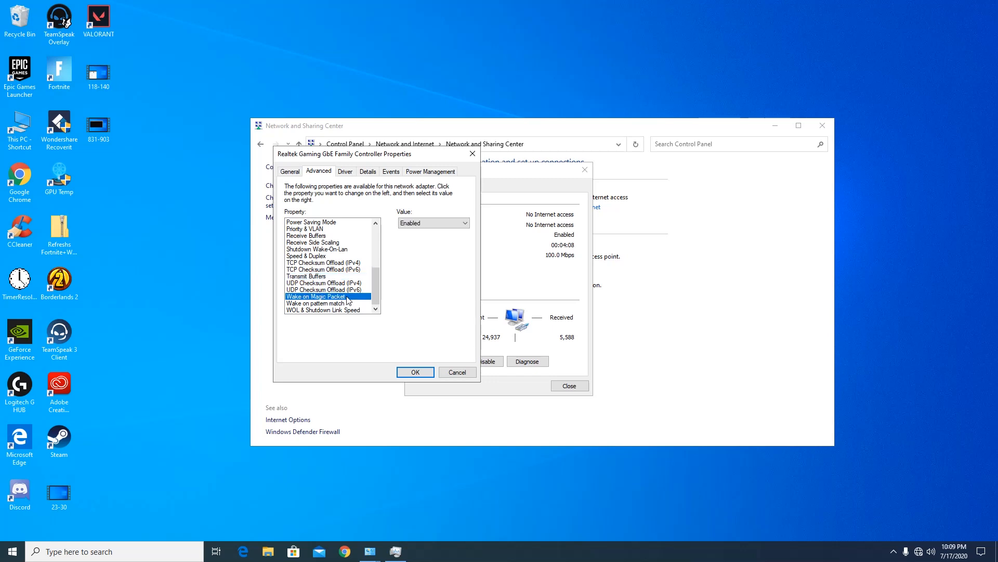
click(314, 303)
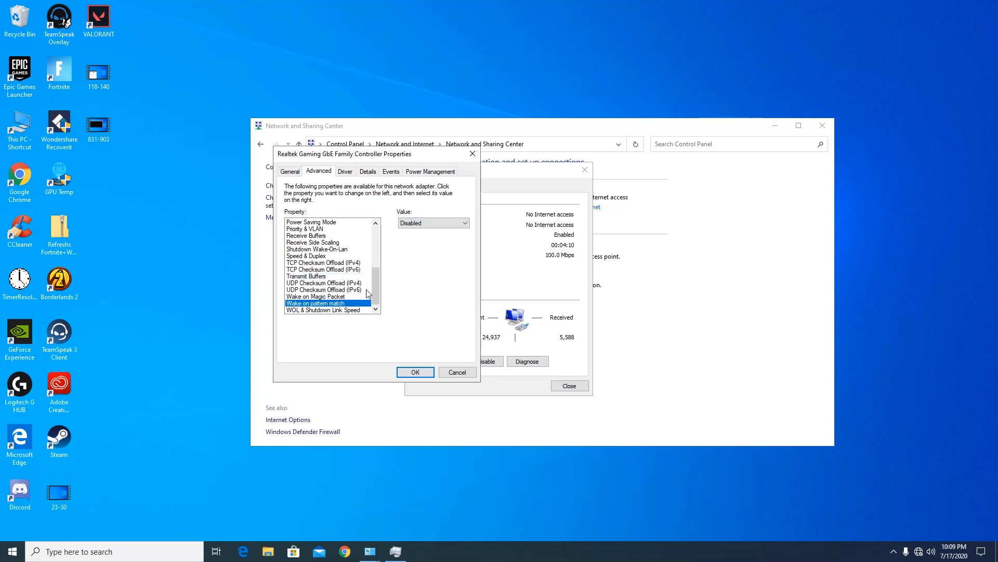
click(316, 297)
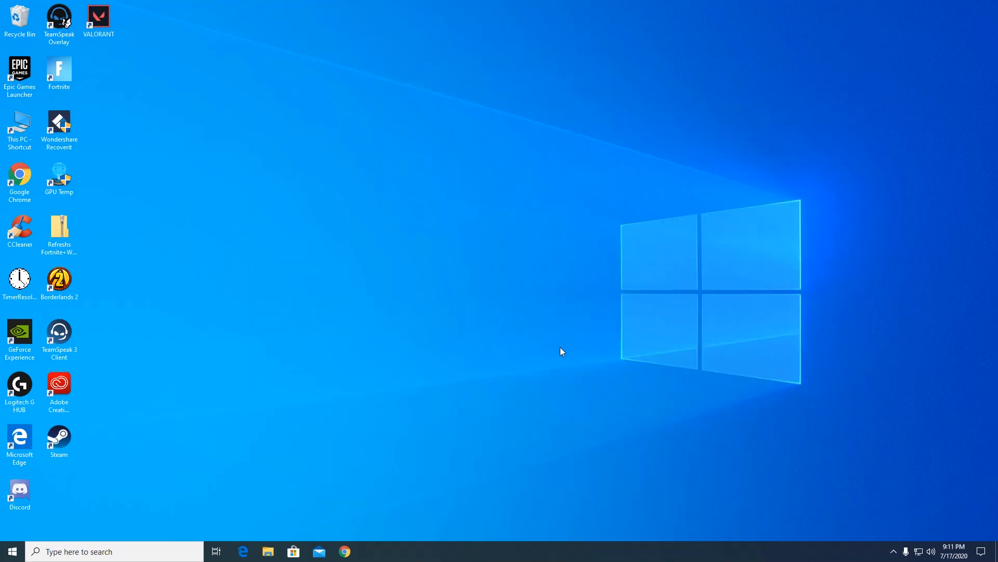
Step: Search the taskbar for 'graphics settings' to reach the Graphics settings page
click(114, 551)
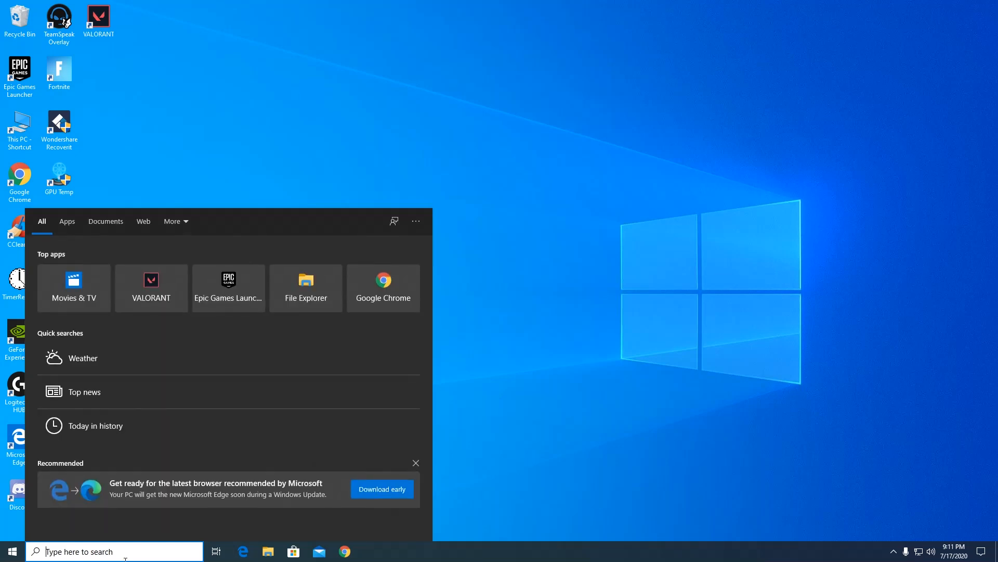
text(graphics settings)
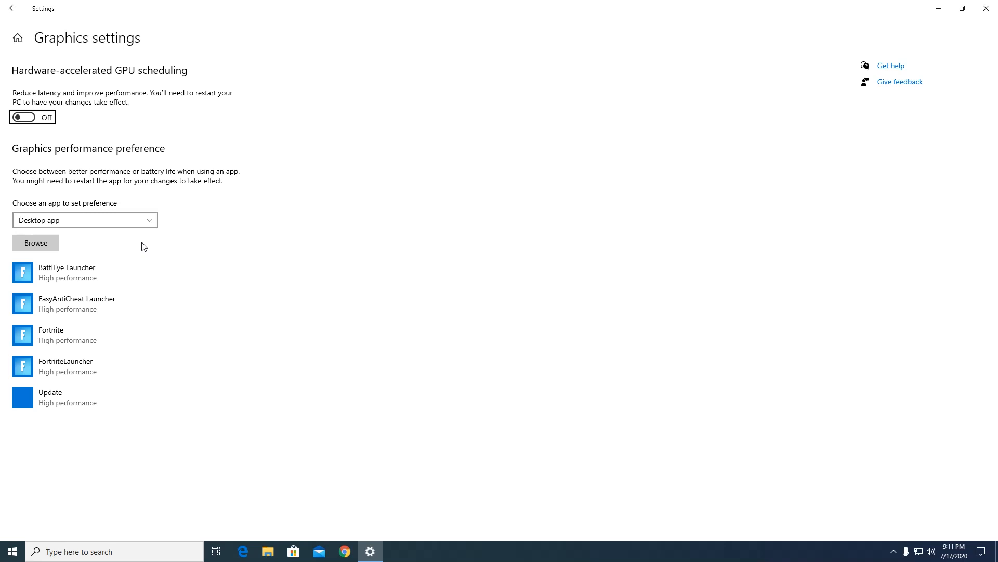
mouse_move(146, 245)
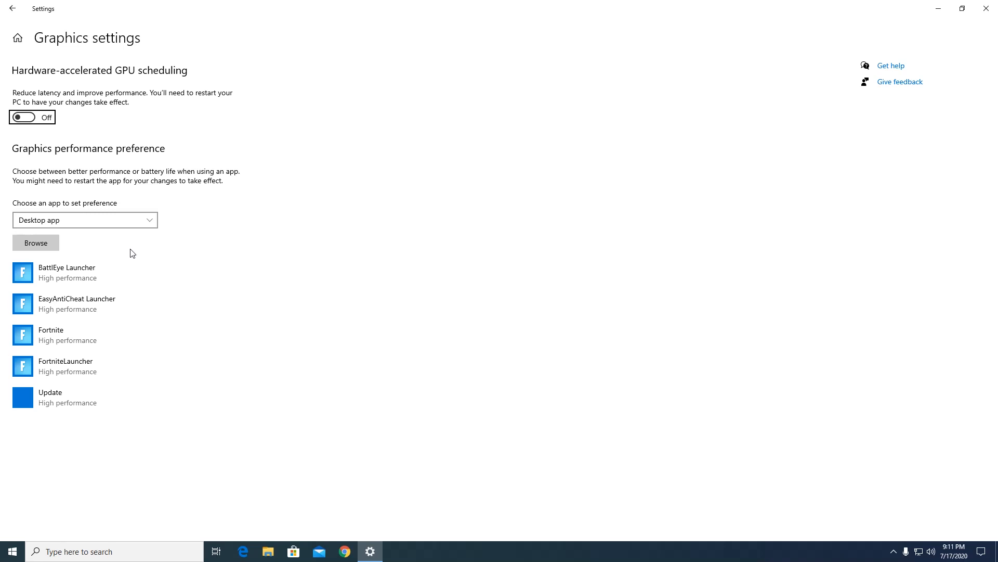
mouse_move(138, 260)
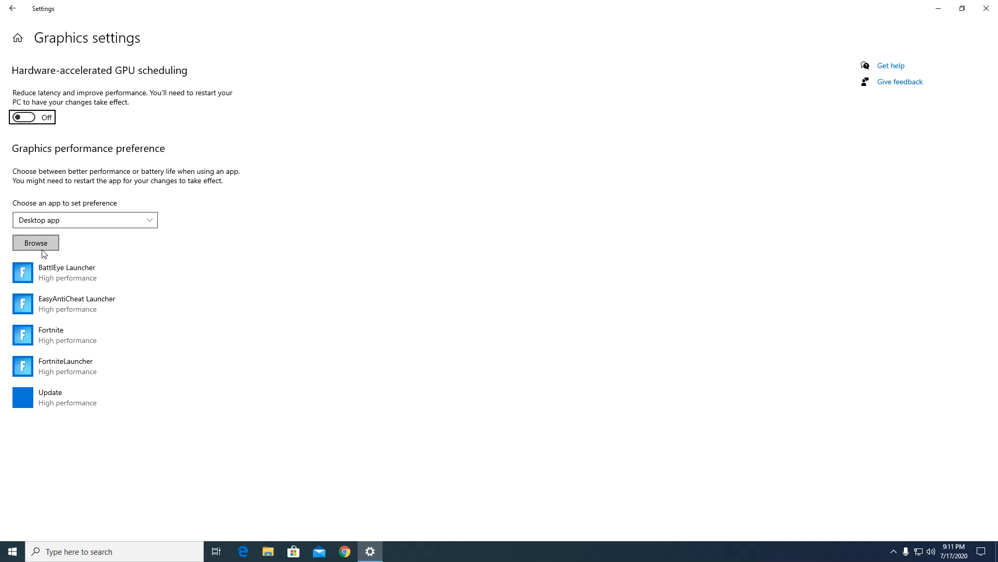
Step: Browse to VALORANT's Win64 binaries, add VALORANT-Win64-Shipping and set it to High performance
click(35, 242)
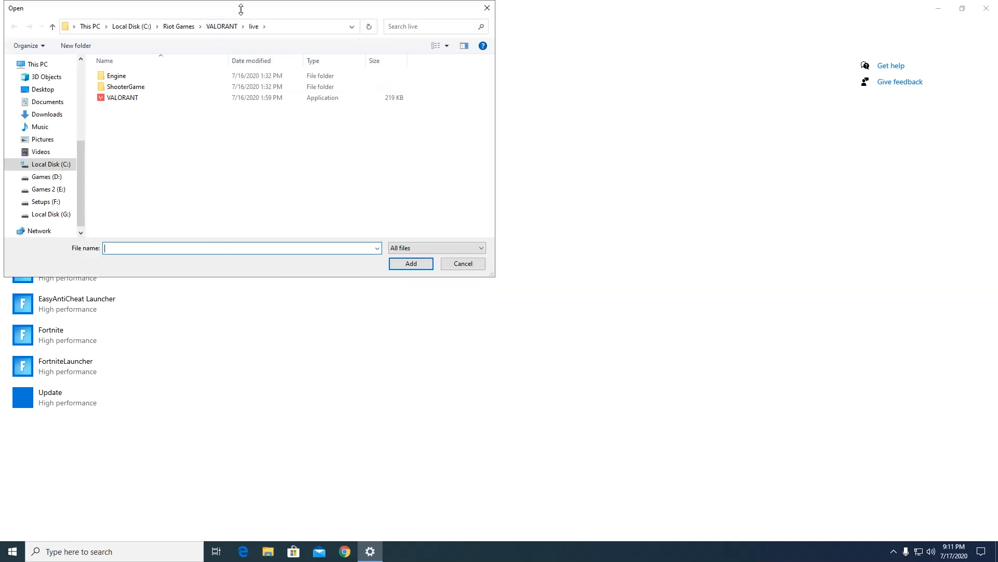
double_click(126, 86)
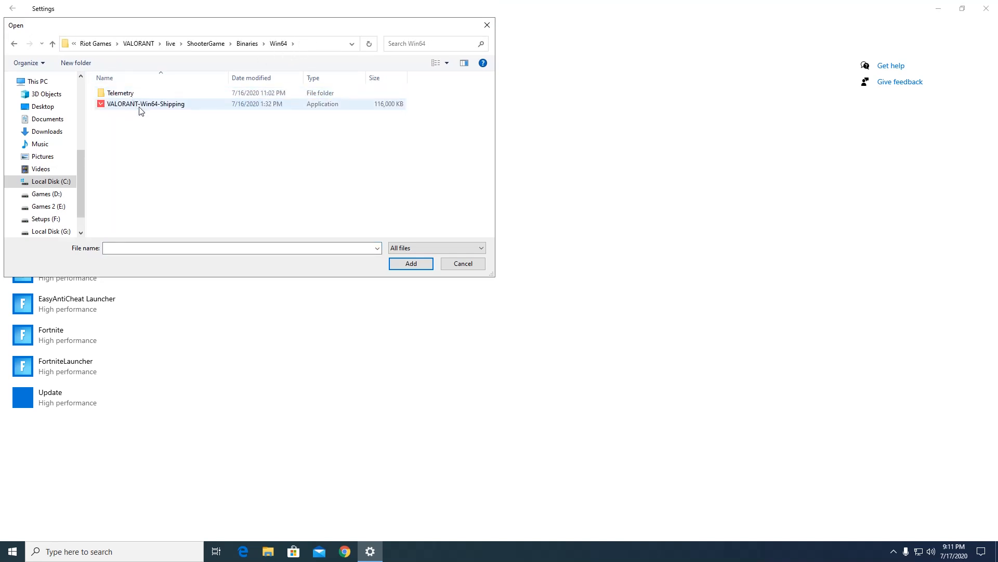
click(411, 263)
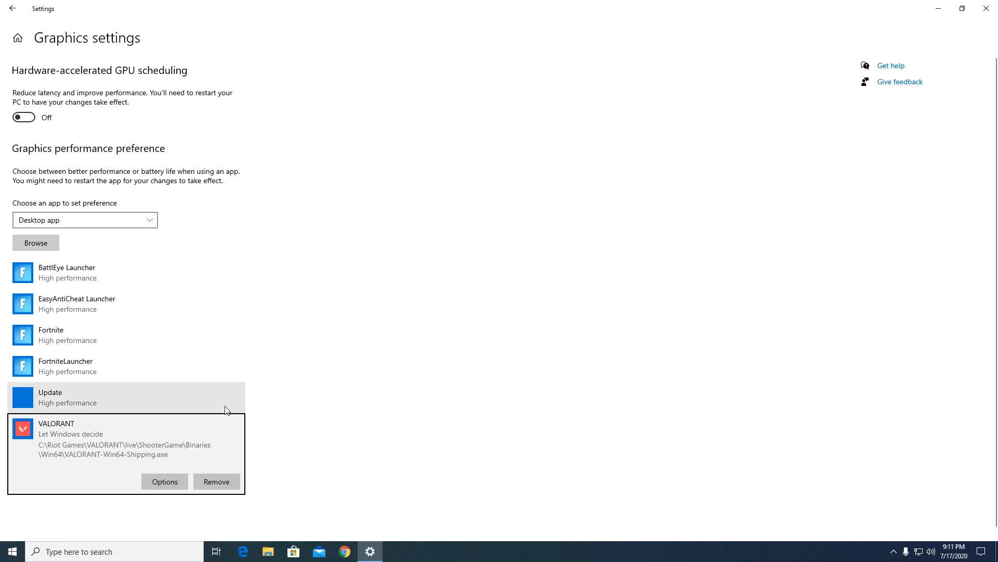
click(164, 481)
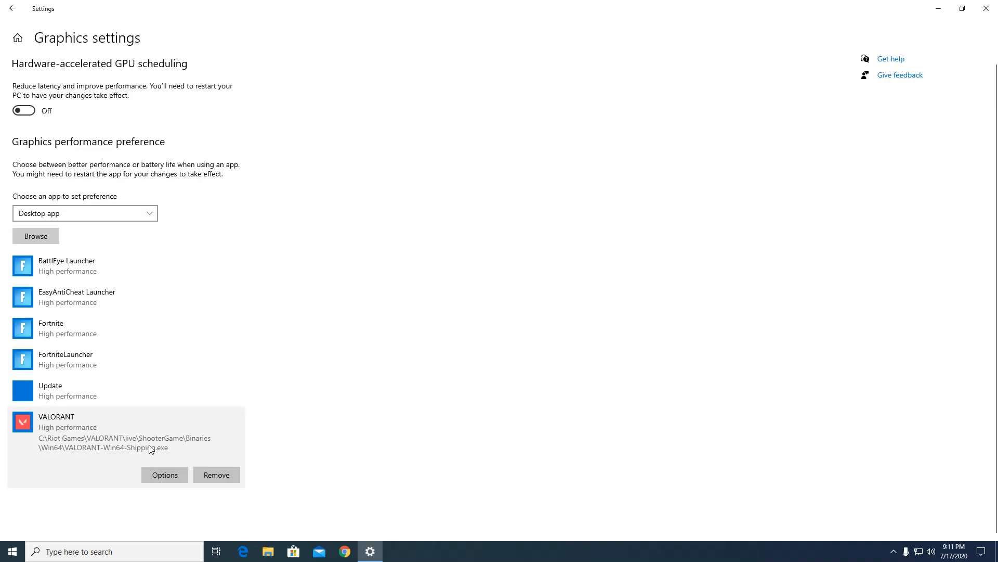
mouse_move(455, 399)
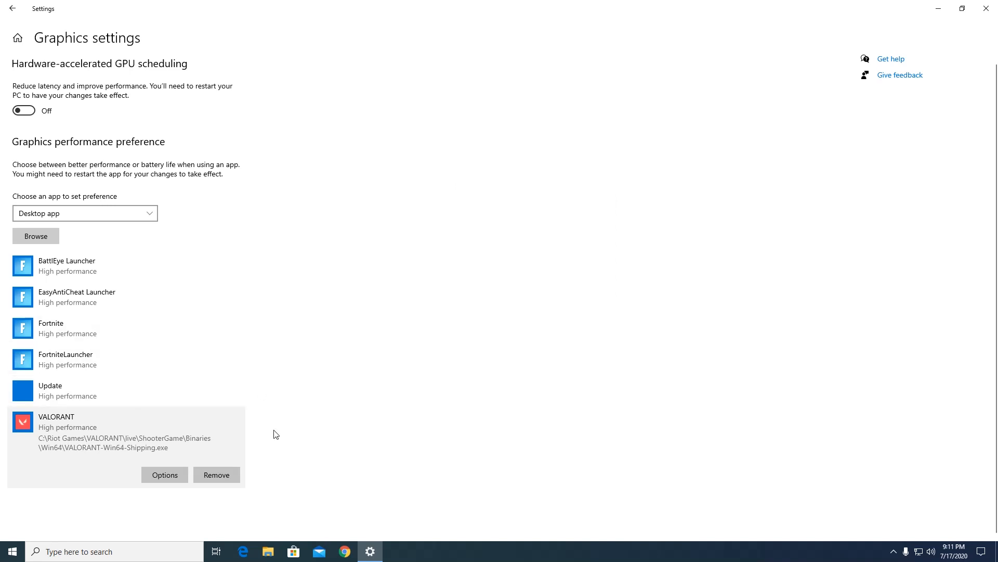
mouse_move(373, 408)
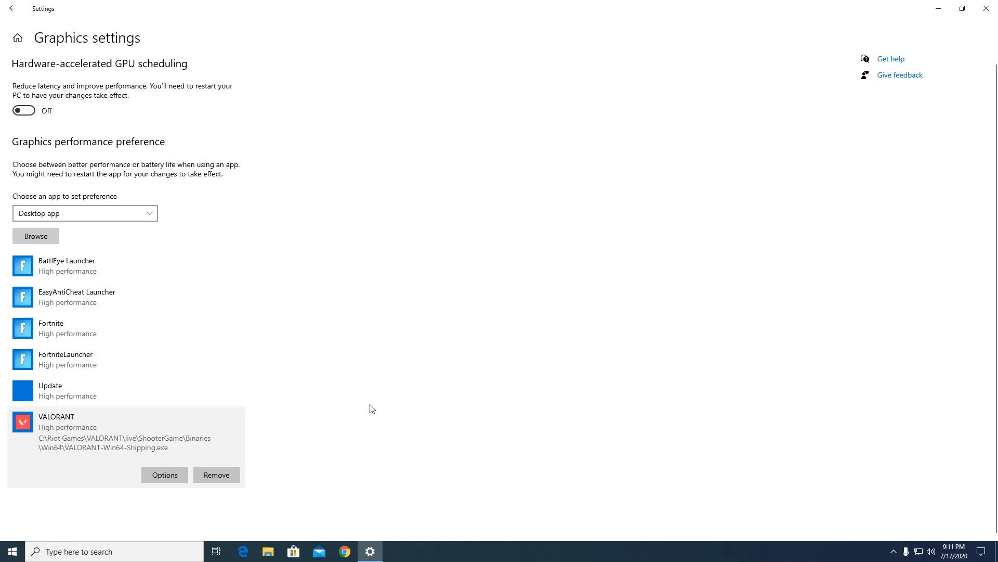
mouse_move(664, 178)
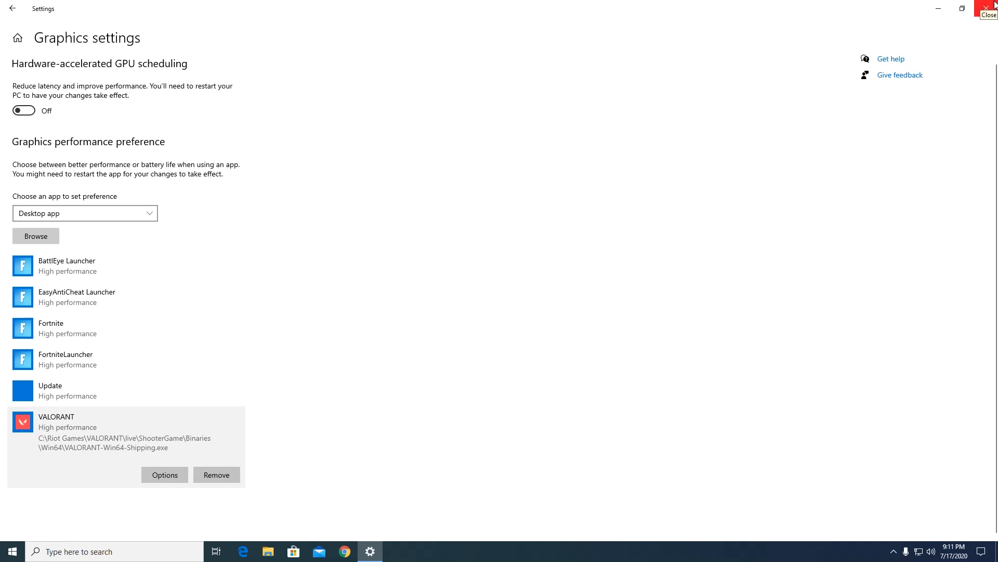
Step: Review Windows Update in Update & Security, noting the Defender definition update installing, then close Settings
click(992, 7)
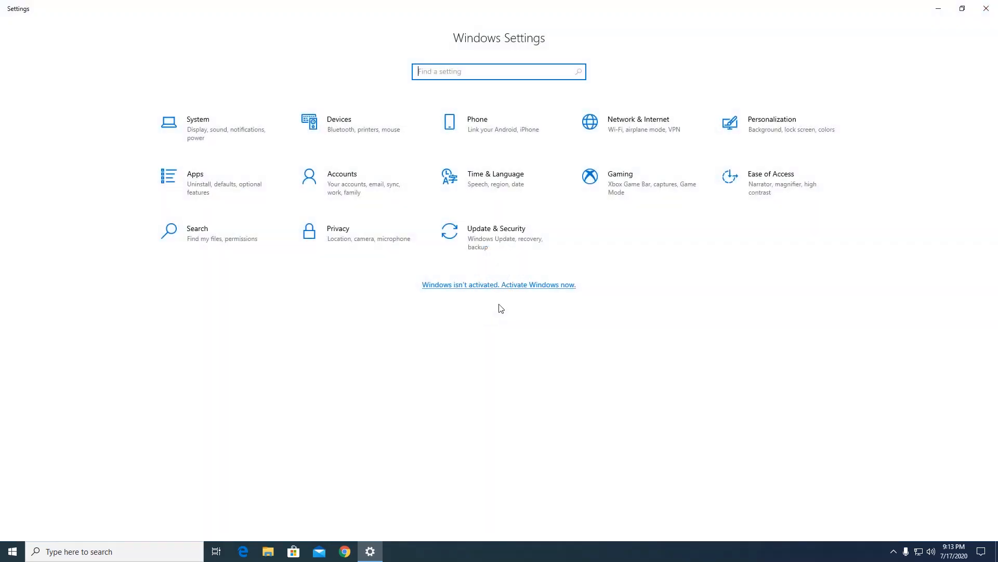
click(496, 232)
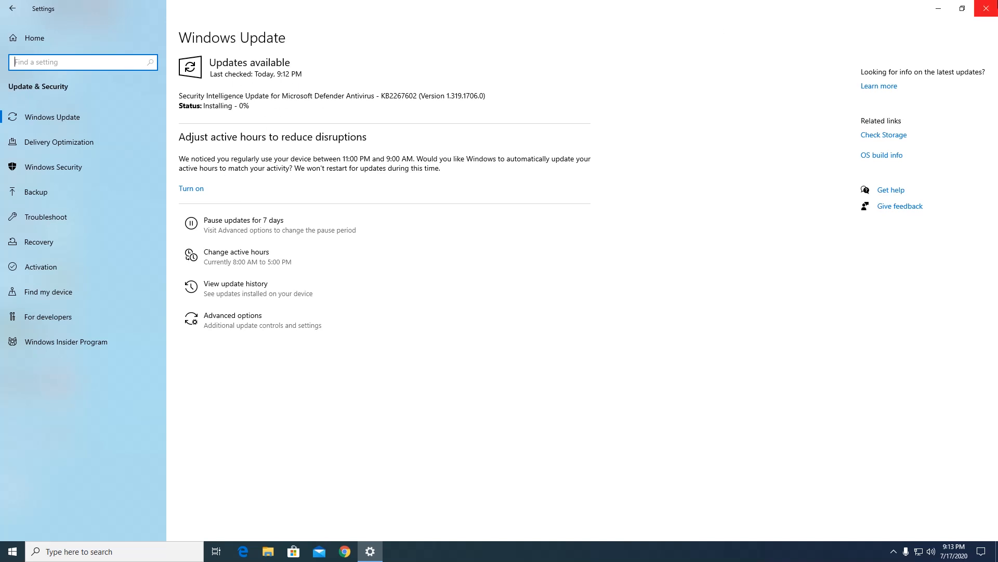
click(988, 8)
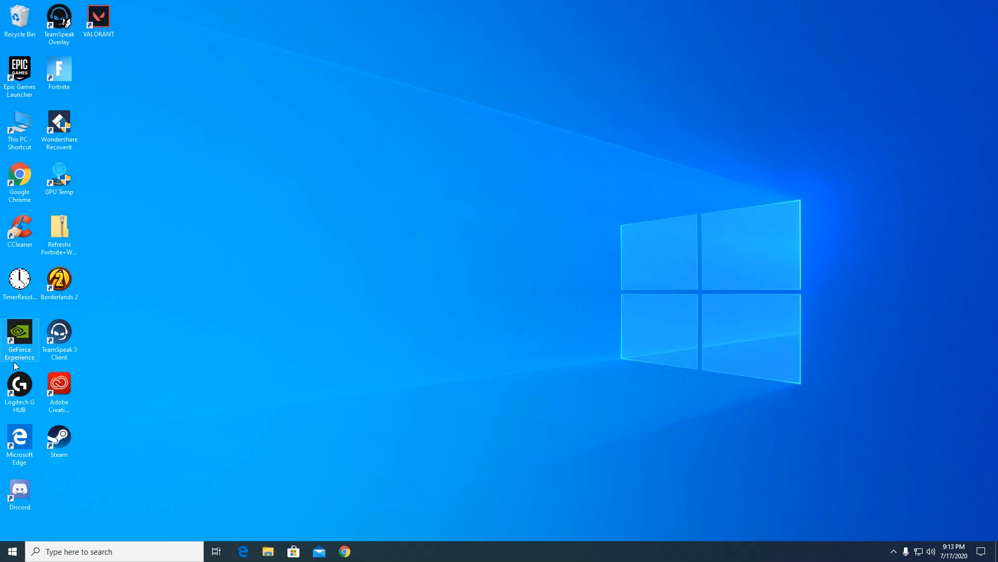
mouse_move(338, 314)
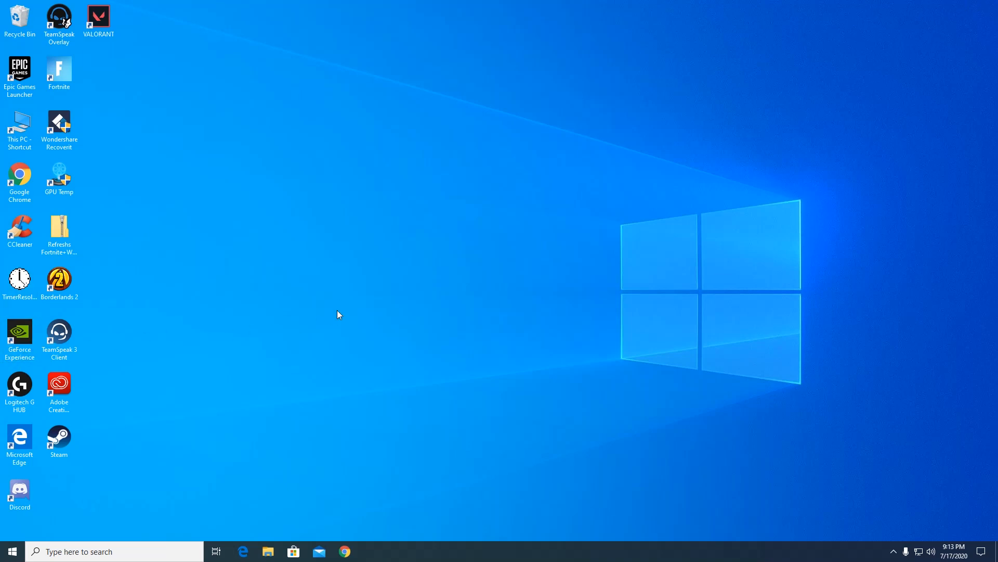
Step: Verify in GeForce Experience Drivers that Game Ready Driver 451.67 is the latest, then close the app
double_click(18, 334)
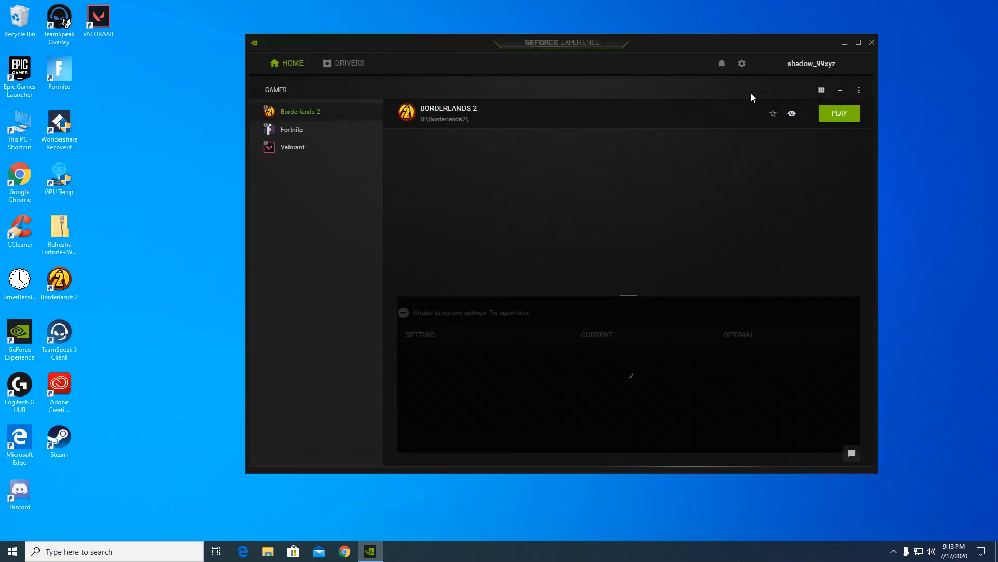
click(350, 63)
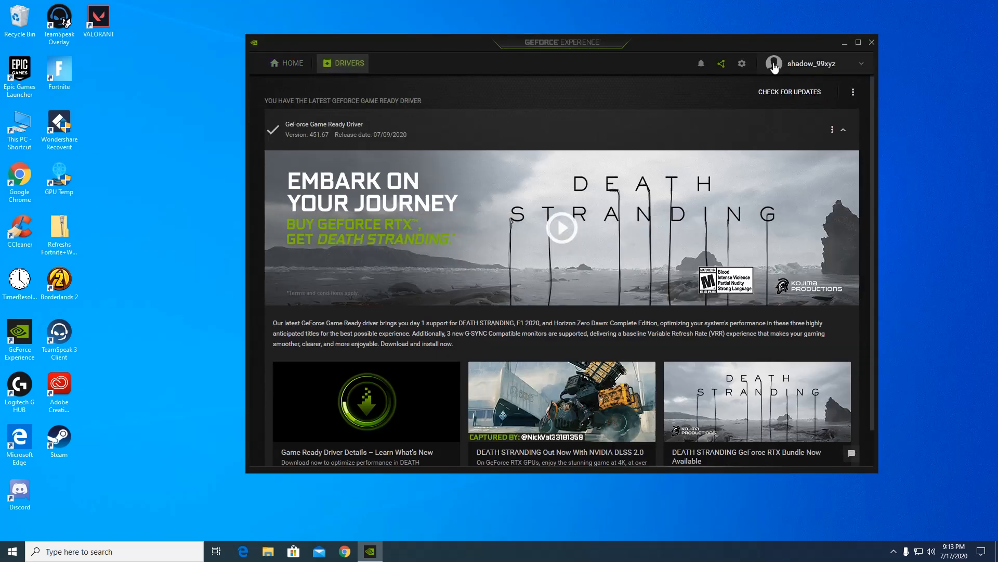
click(790, 92)
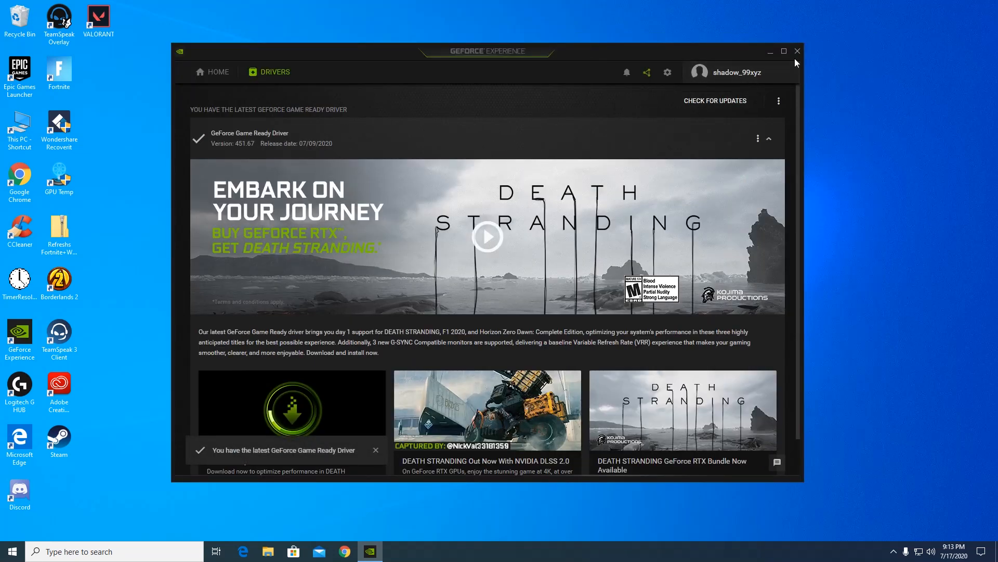
click(797, 51)
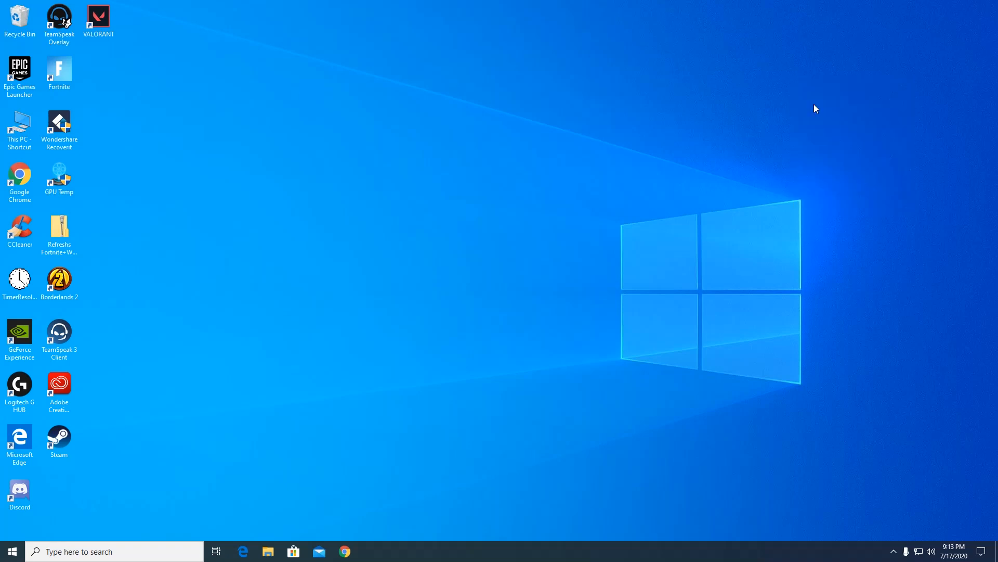
mouse_move(850, 165)
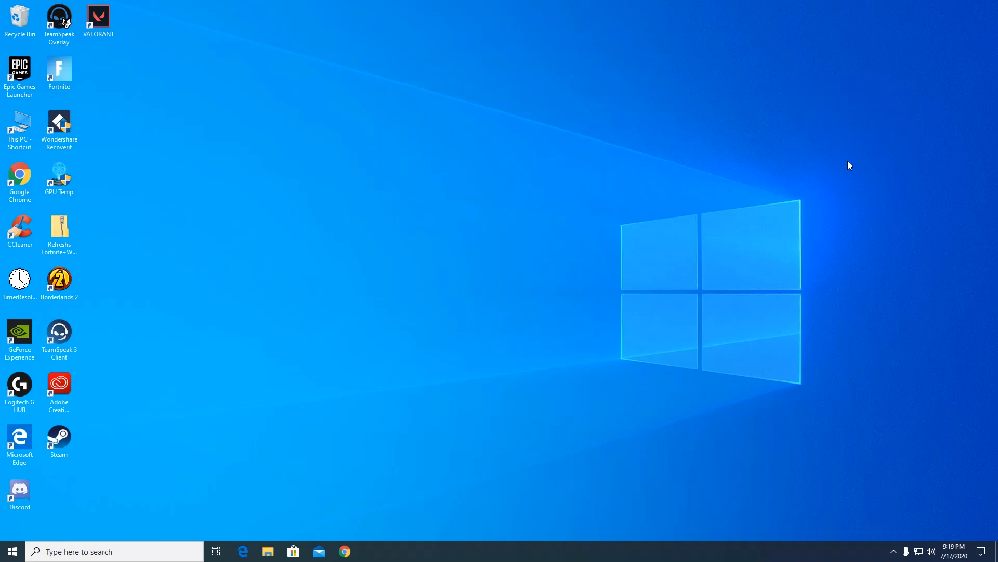